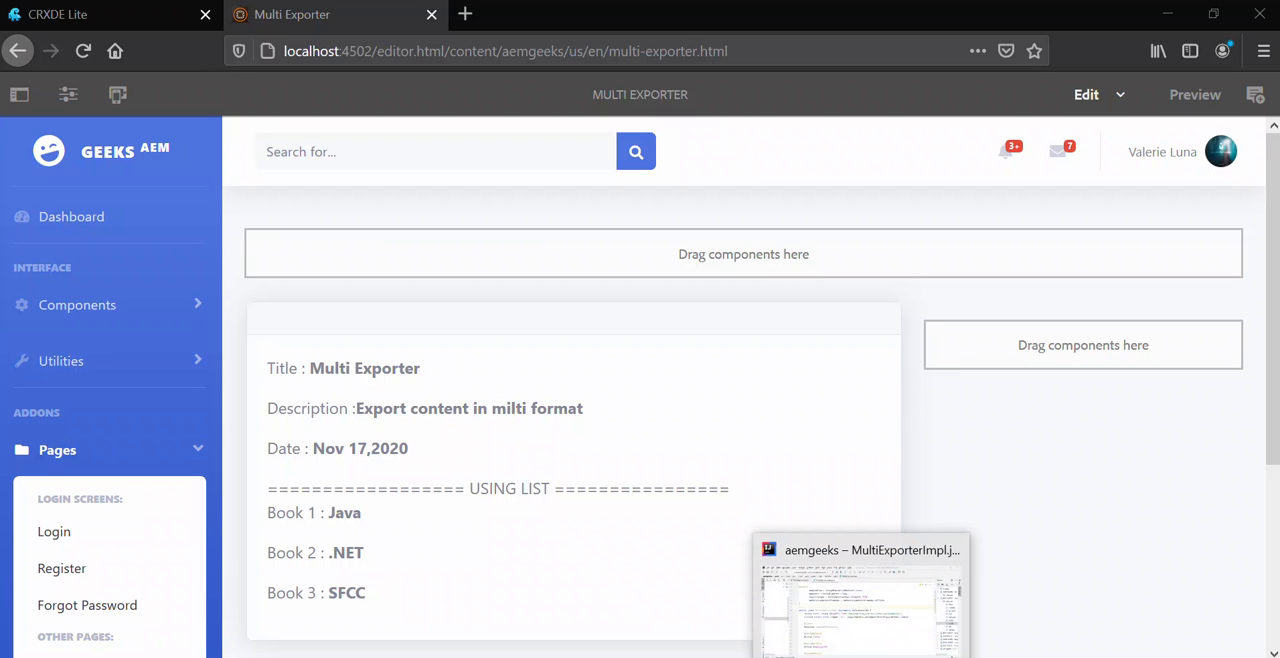
mouse_move(860, 596)
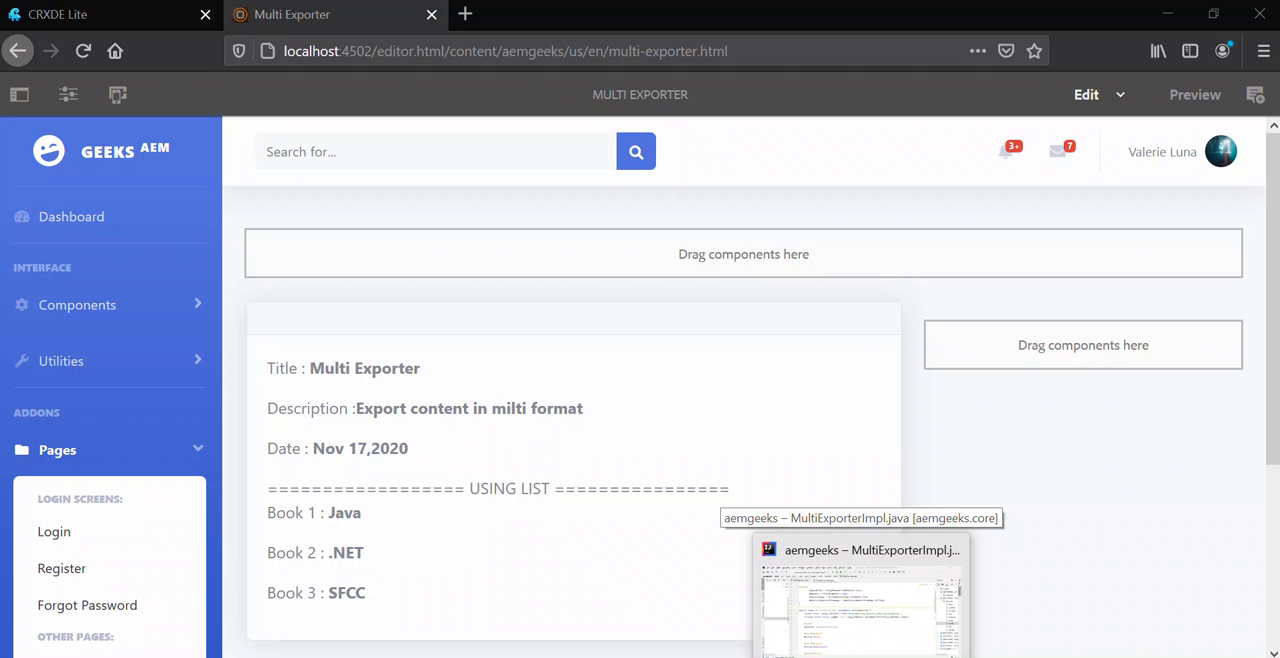
Step: Bring up the MultiExporterImpl model class and dismiss the component authoring dialog unsaved
left_click(860, 590)
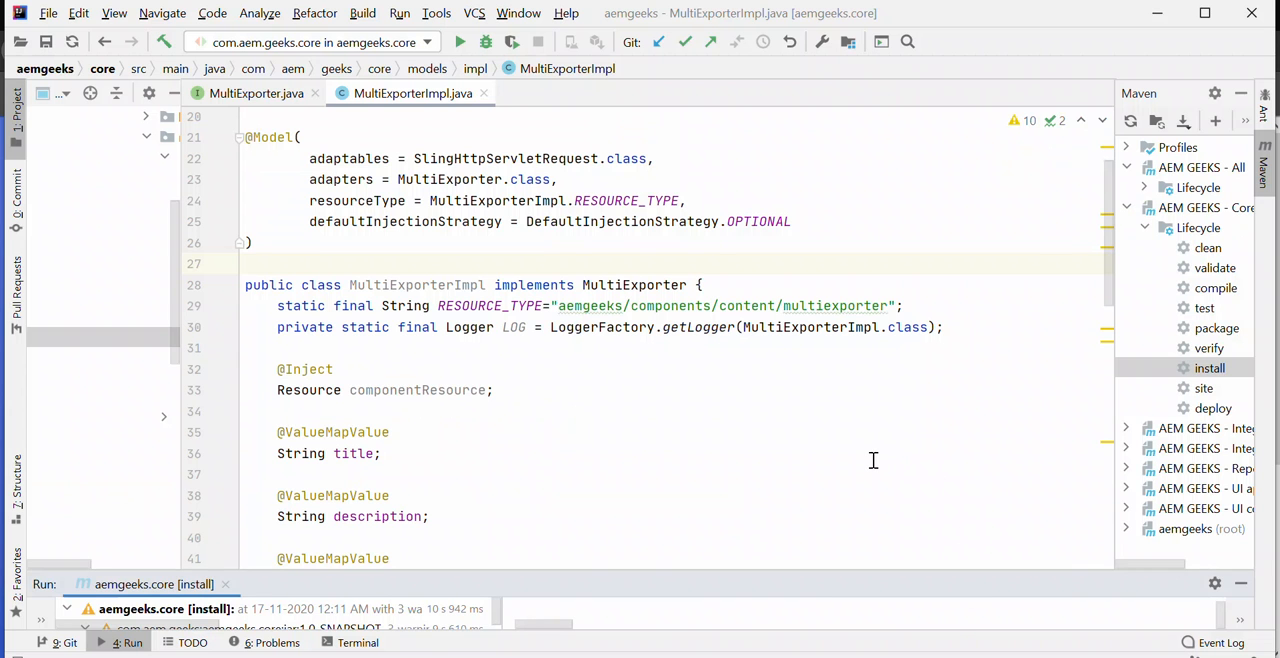
scroll("up", 3)
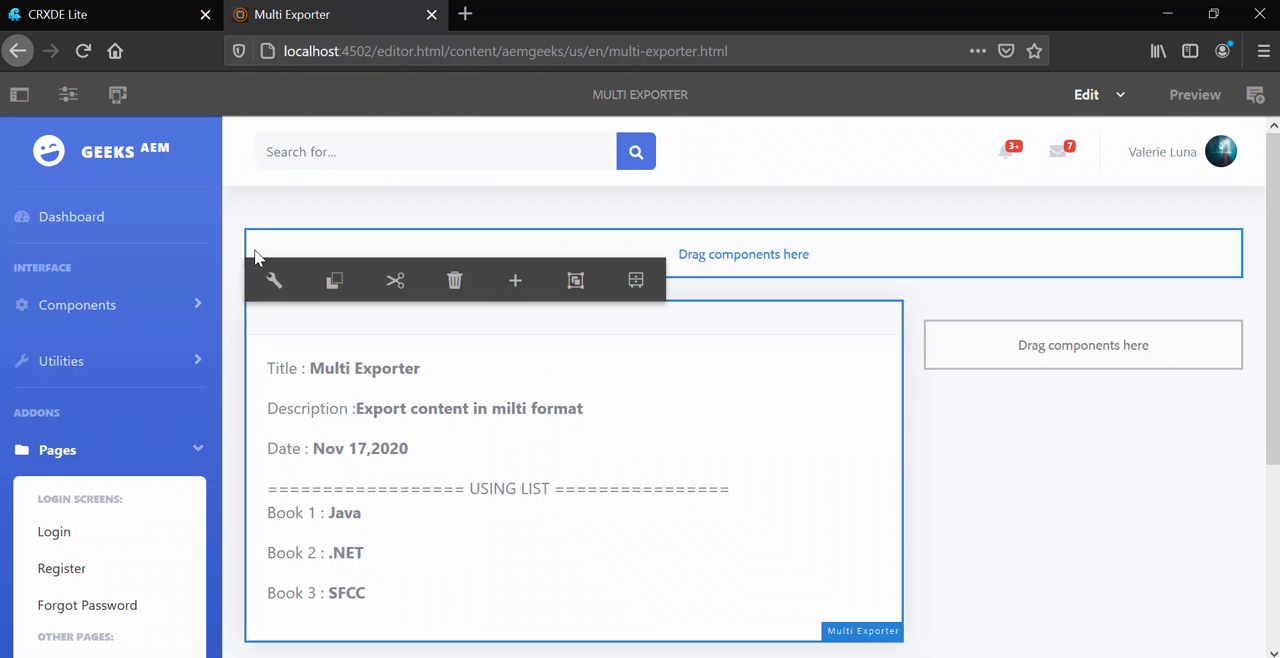
left_click(272, 280)
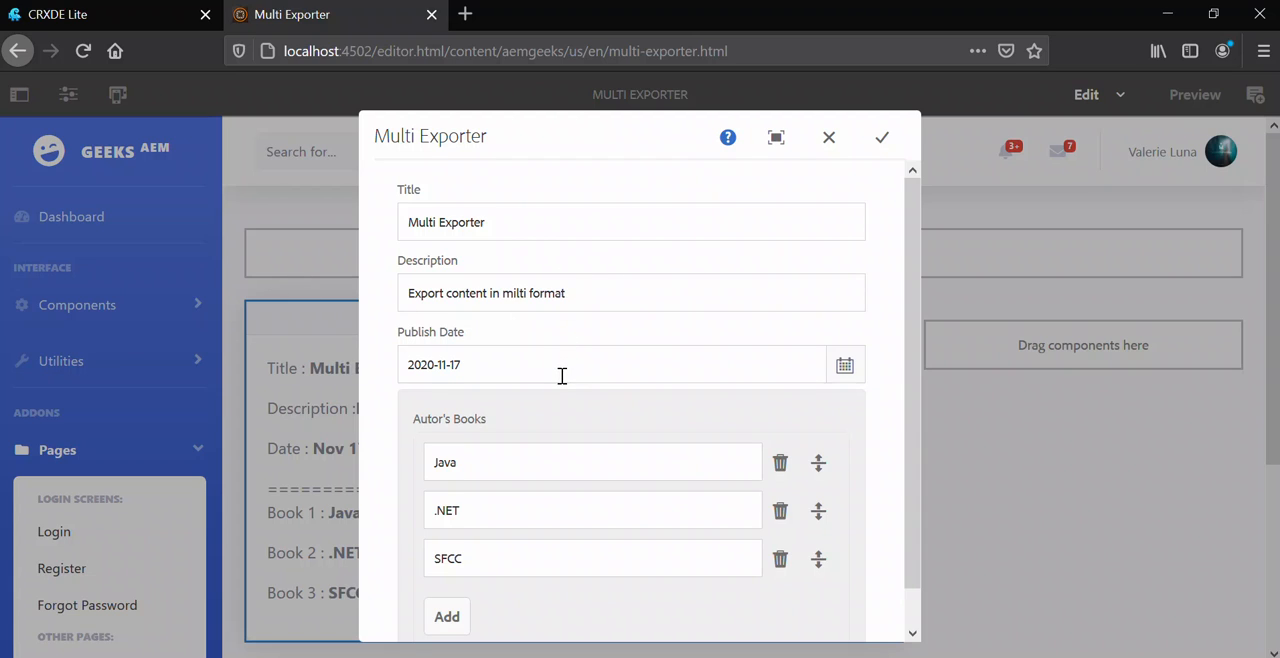
mouse_move(816, 144)
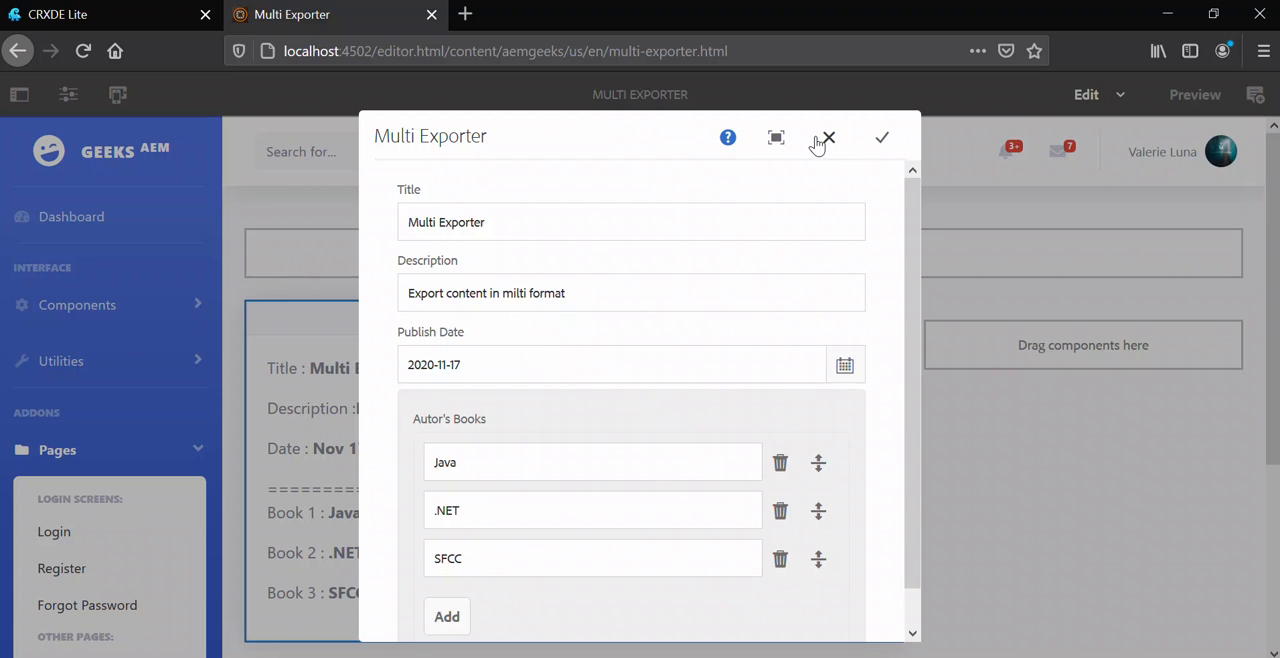
left_click(828, 136)
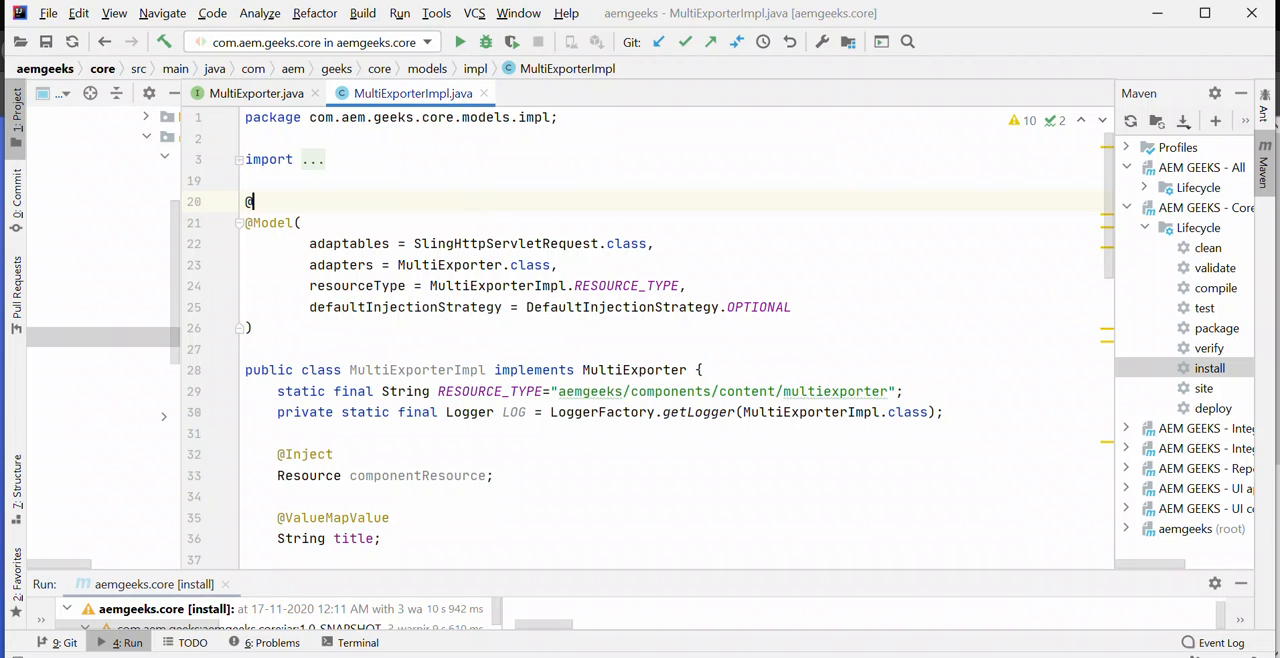
type("@")
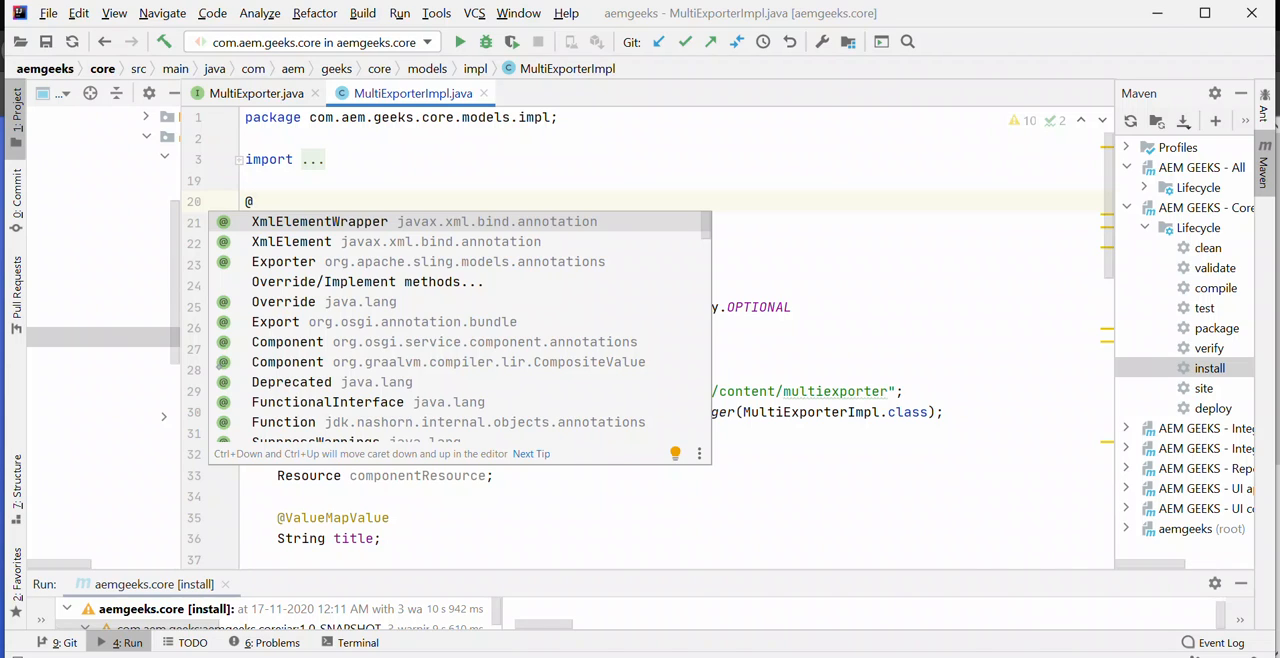
type("Exporters({")
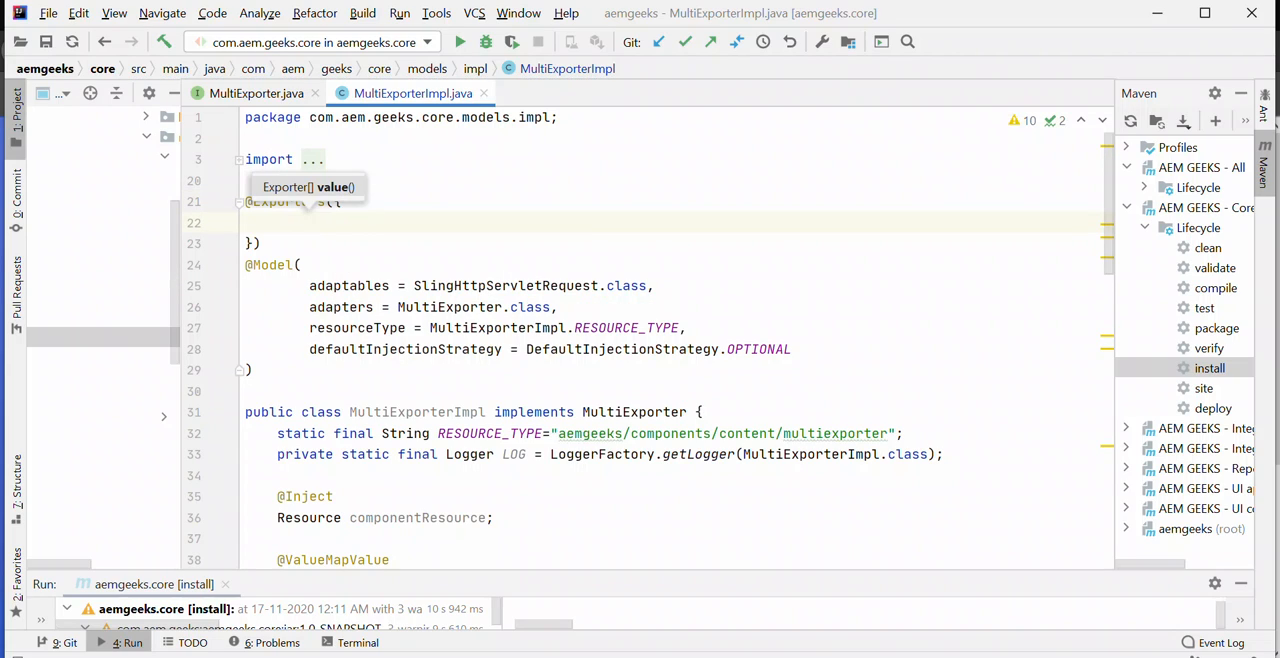
type("@Exporter(")
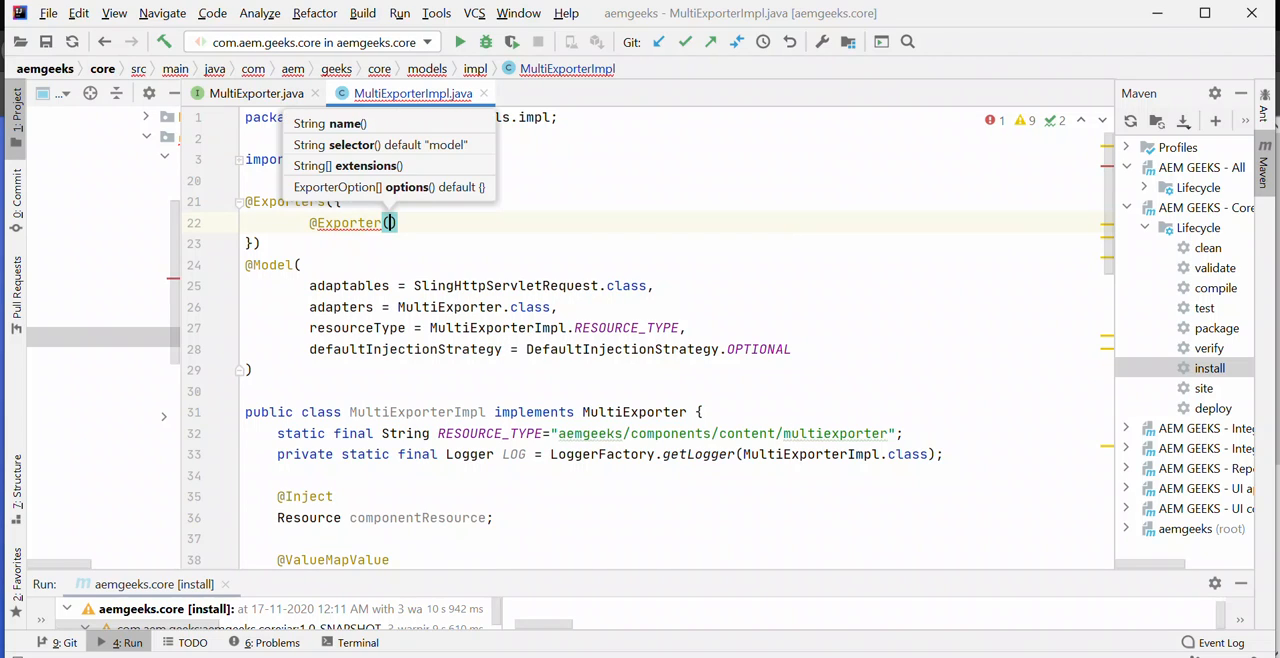
type("name = \"")
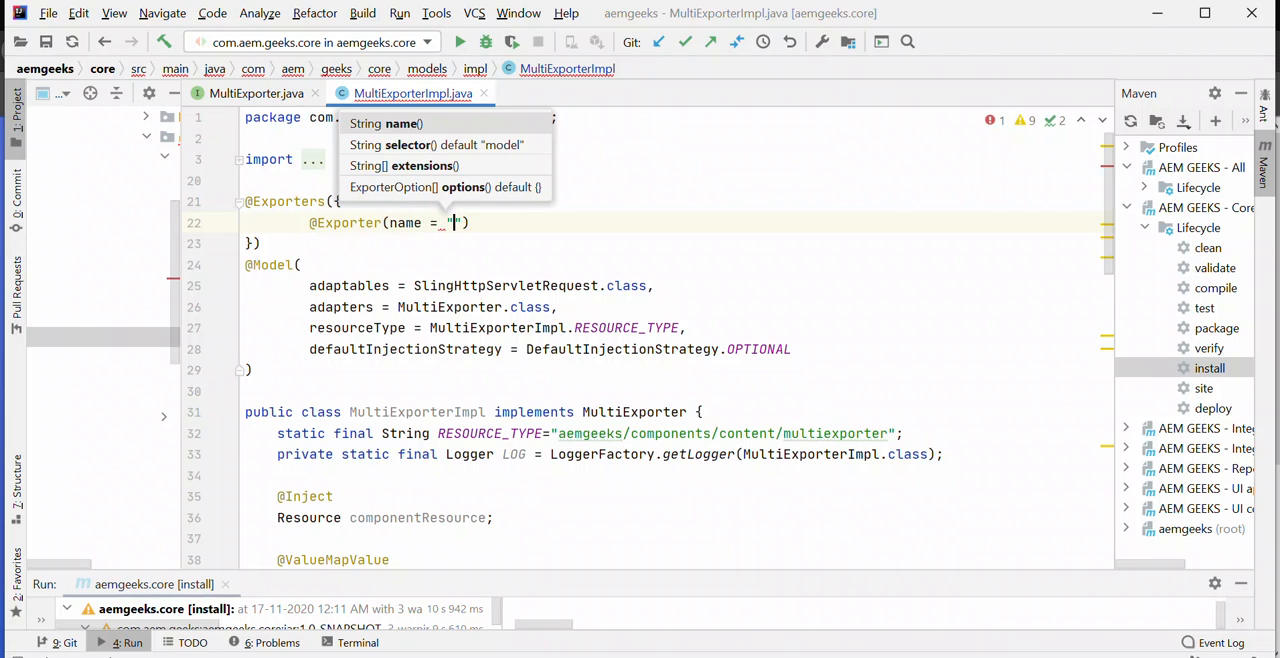
type(",extensions =")
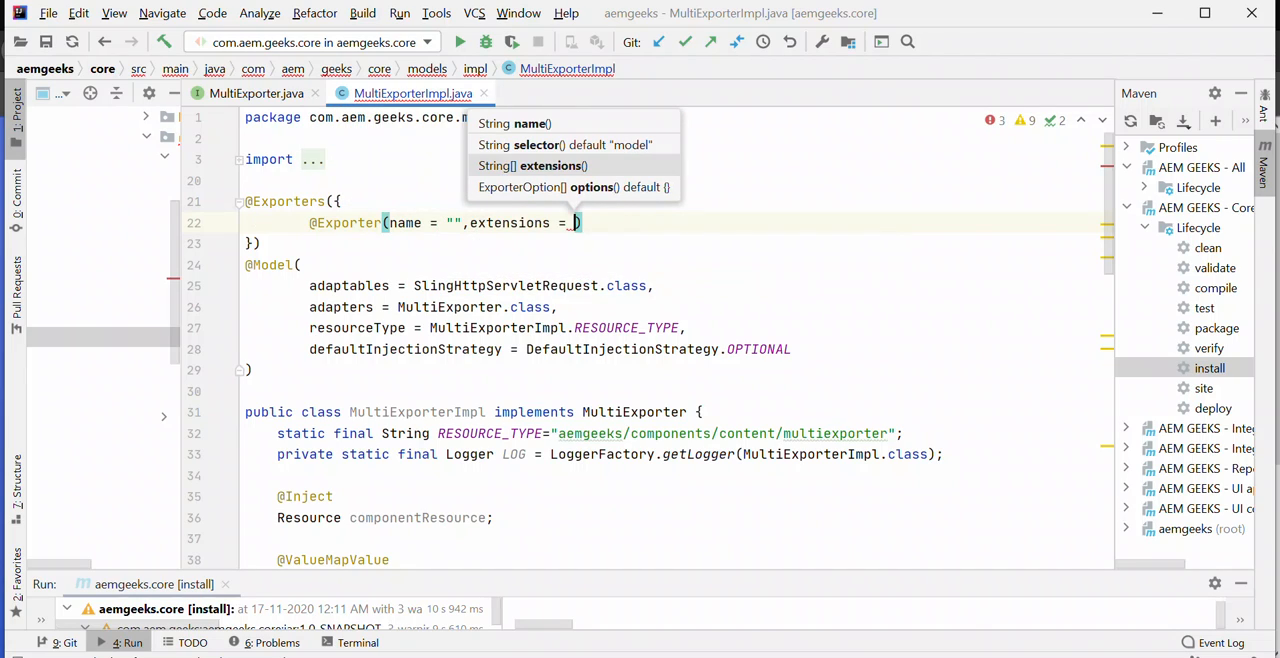
type("\"\"")
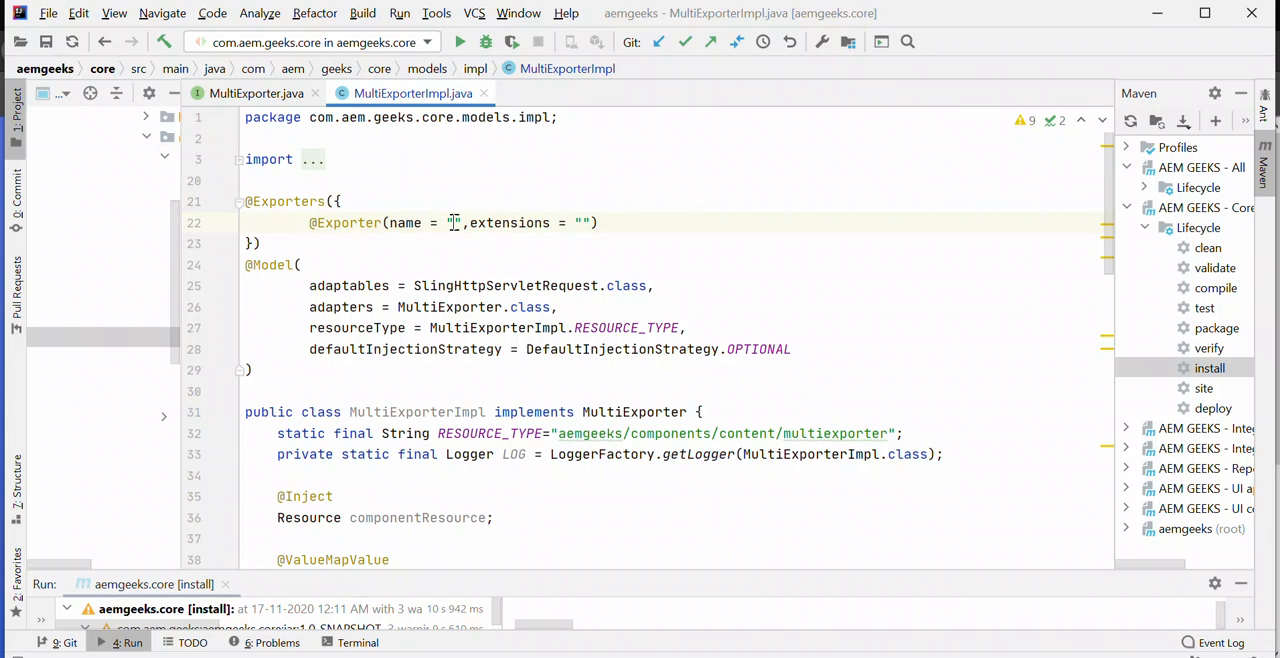
type("jackson")
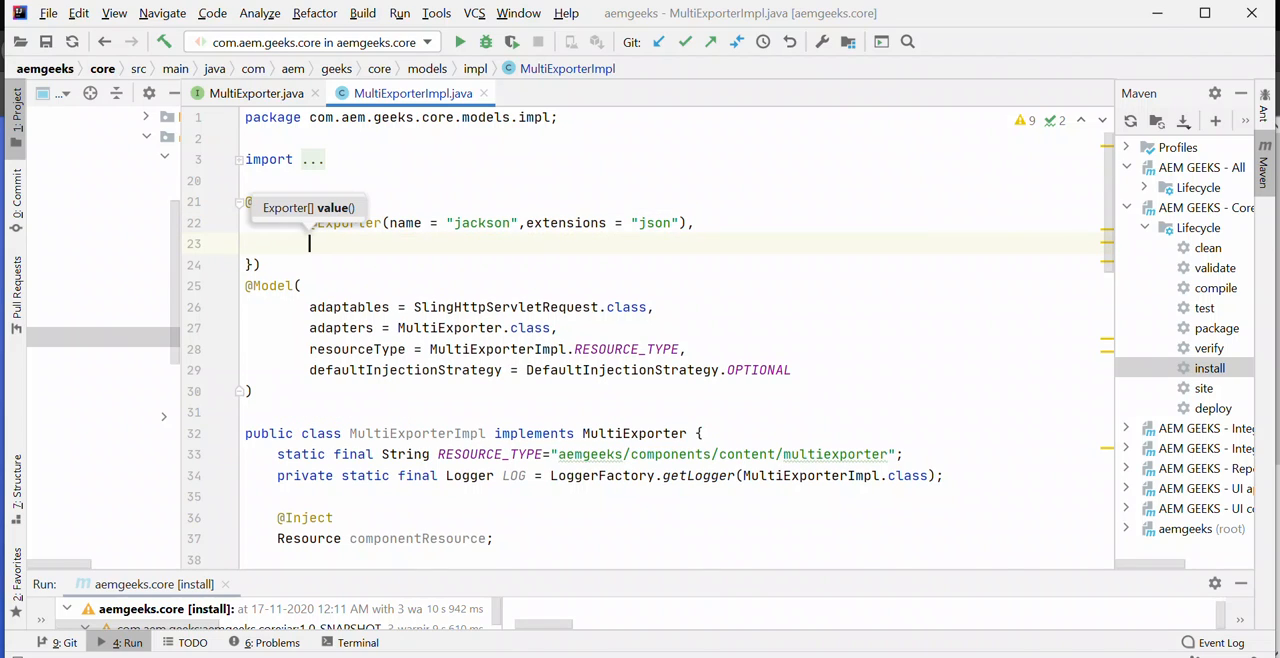
type("@Exporter(")
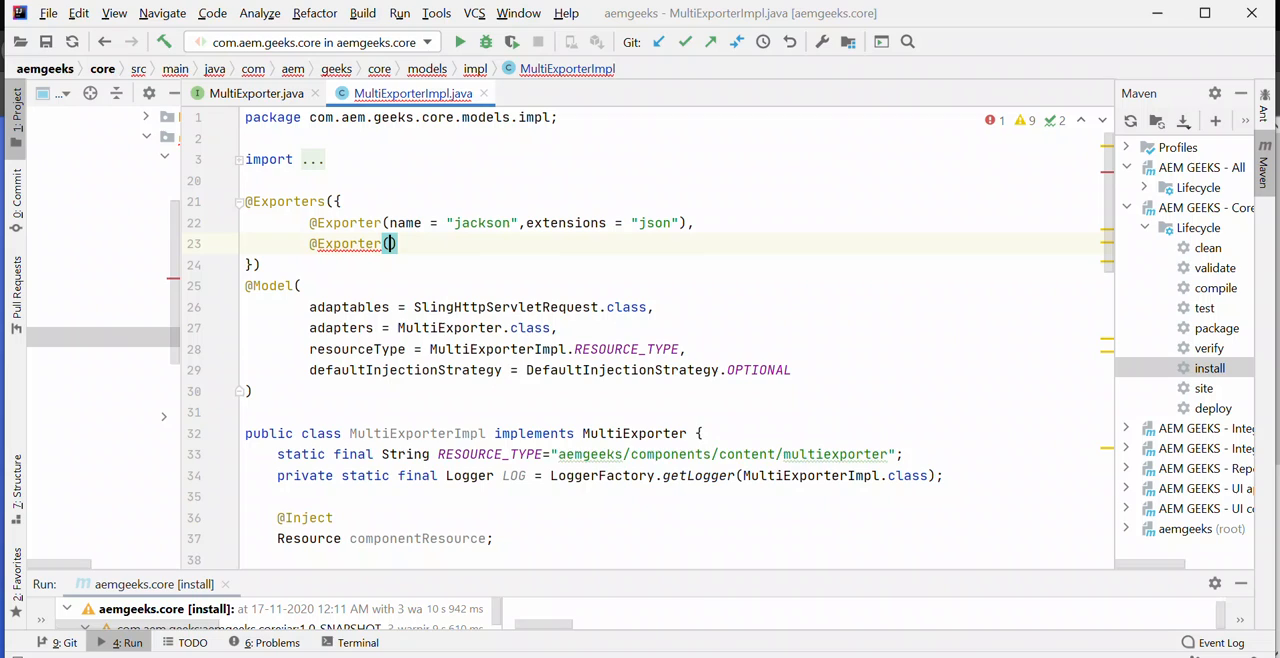
type("Na")
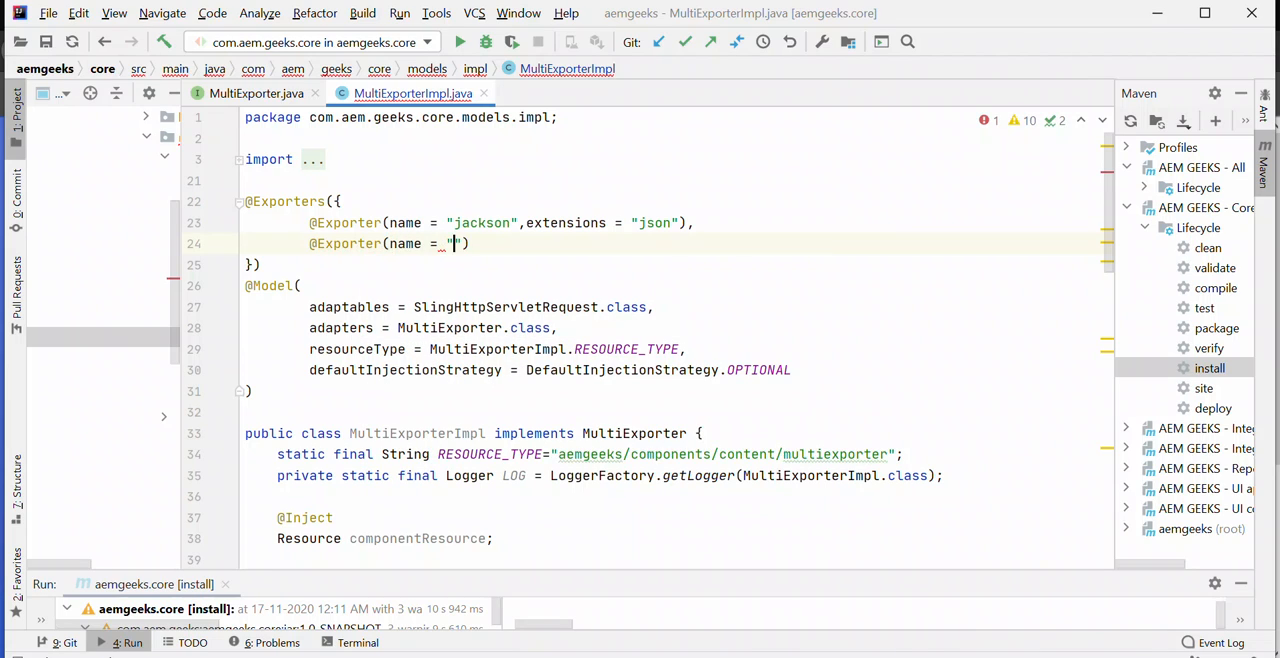
type("geeks")
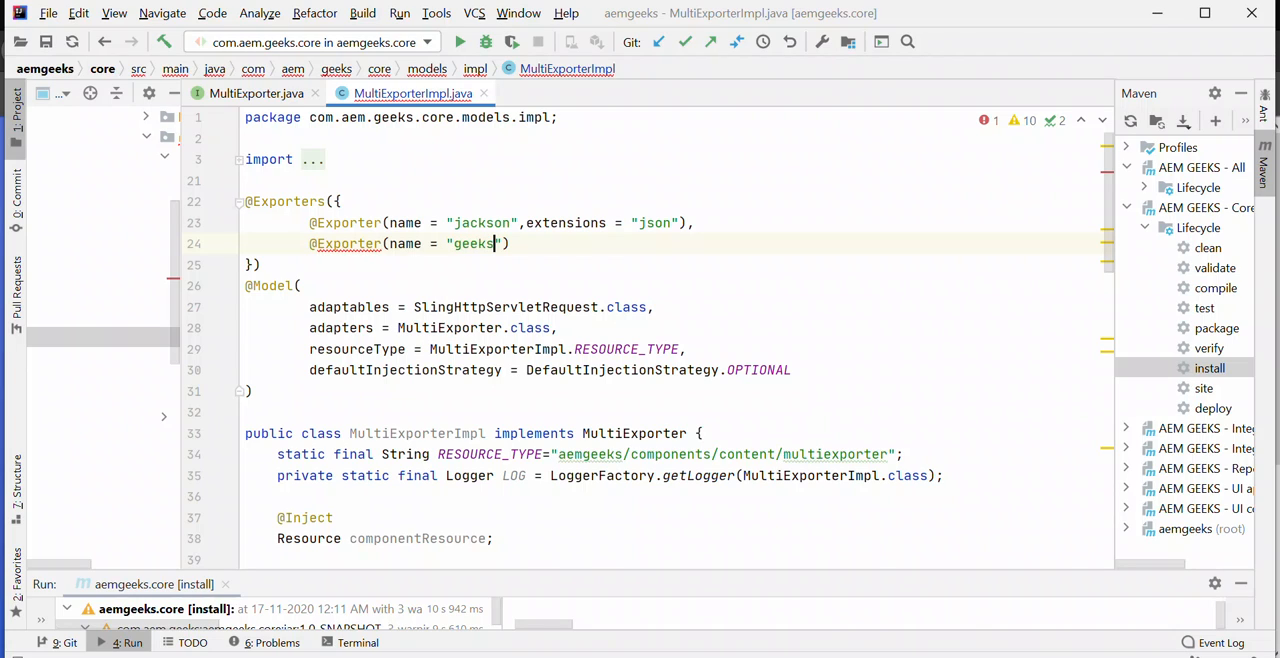
type("xml")
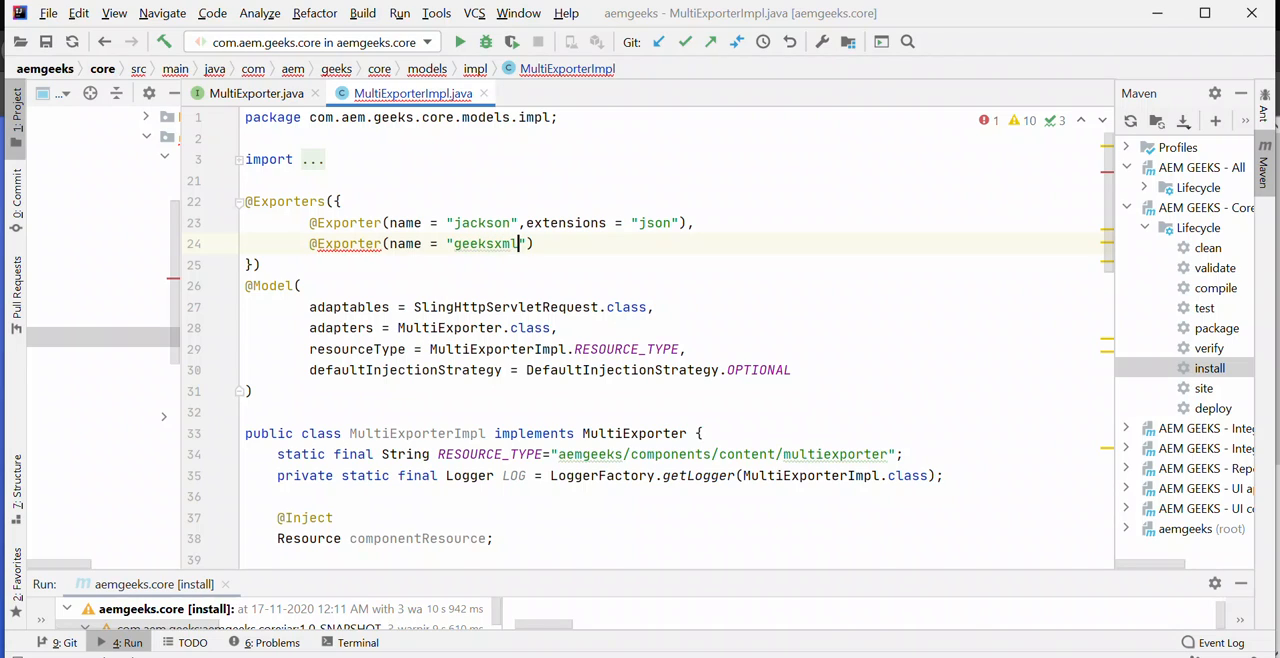
type(",")
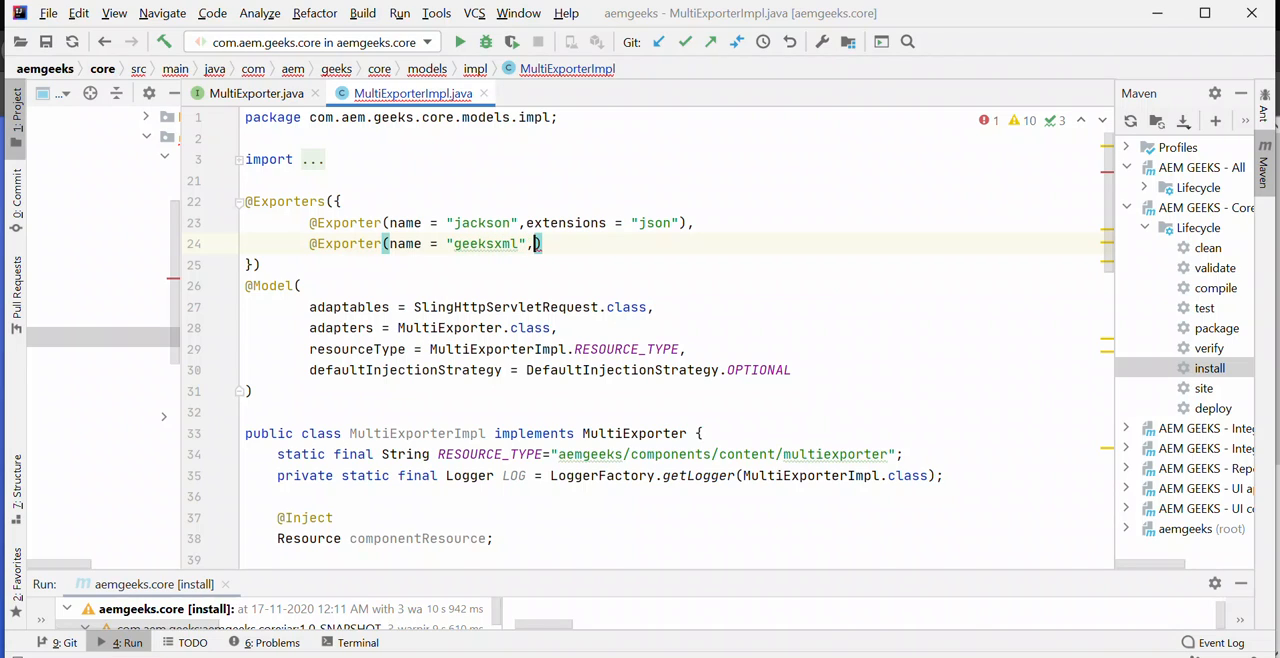
type("extensions =")
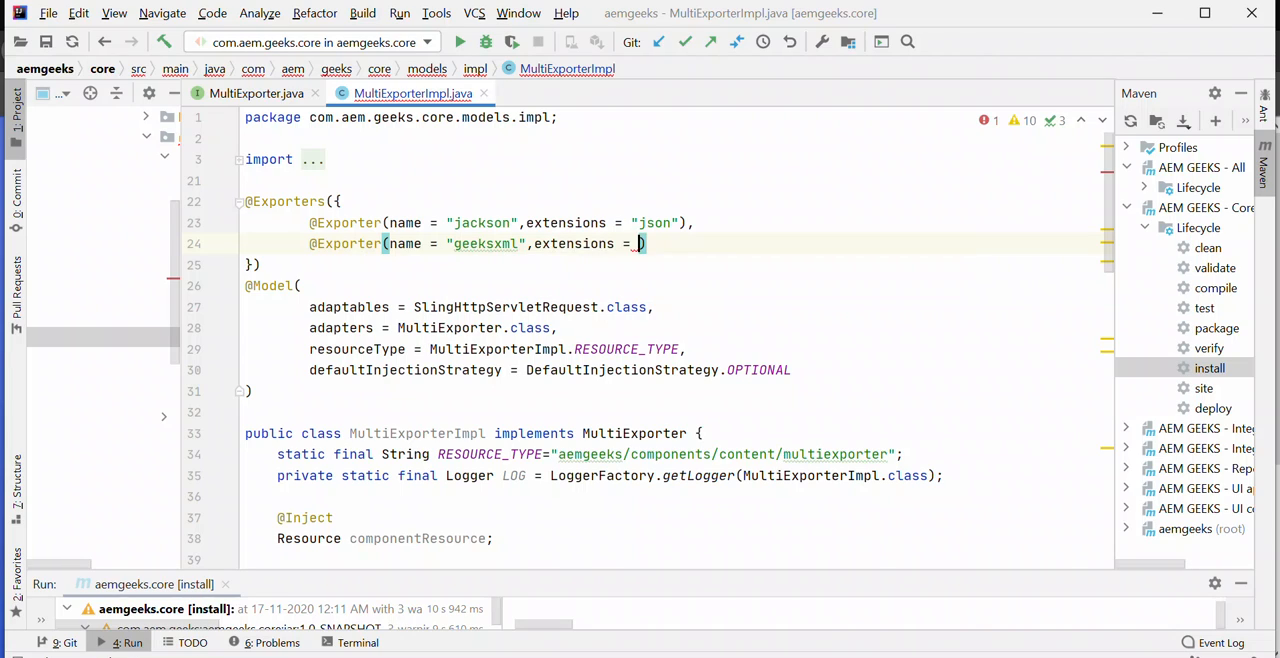
type("\"")
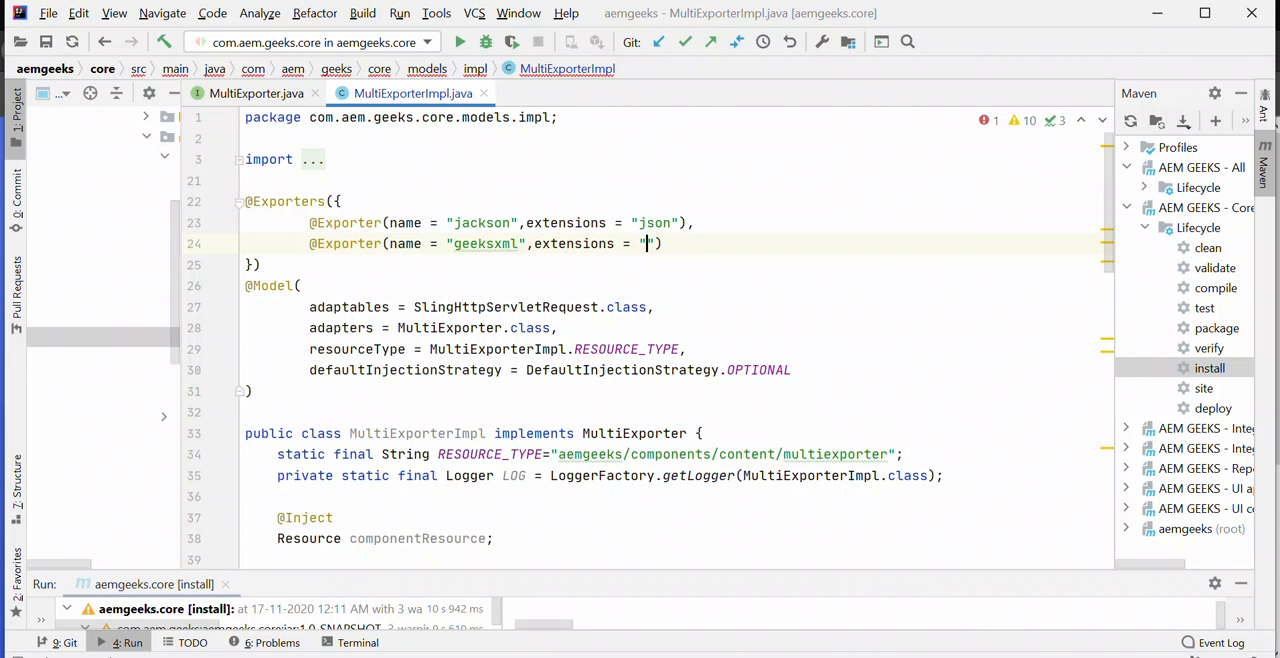
type("xml")
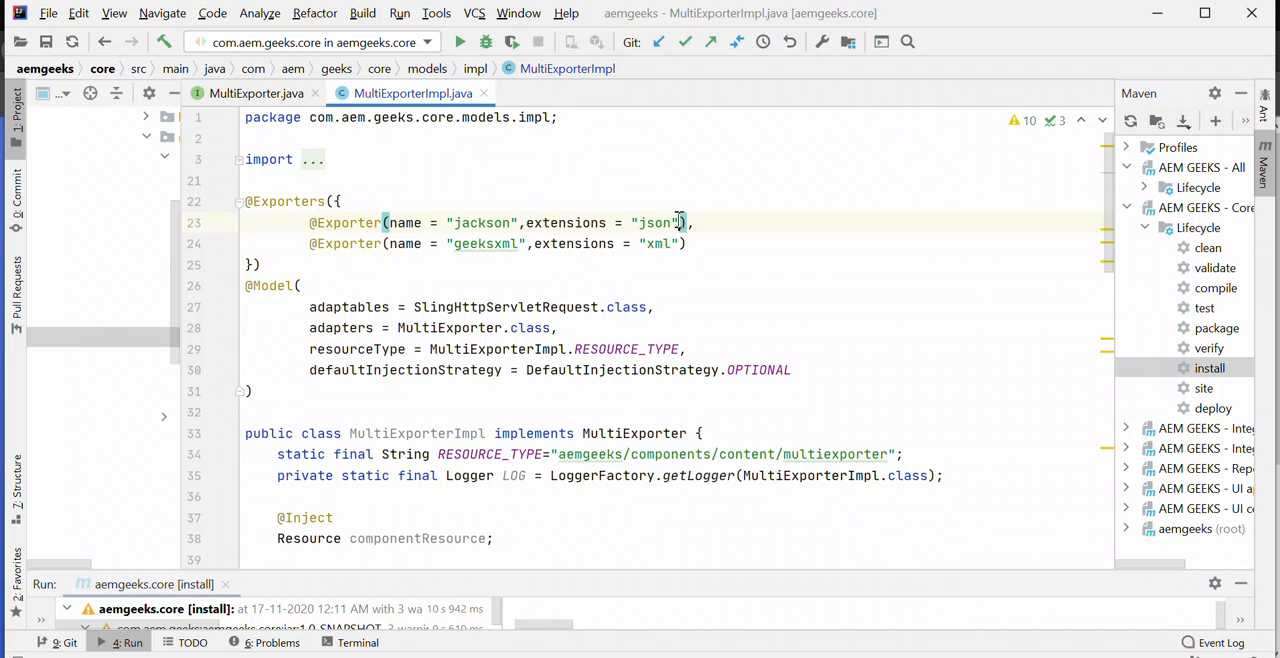
Step: Give the jackson exporter selector "geeksjson" and start a geeks selector on the xml exporter
type("se")
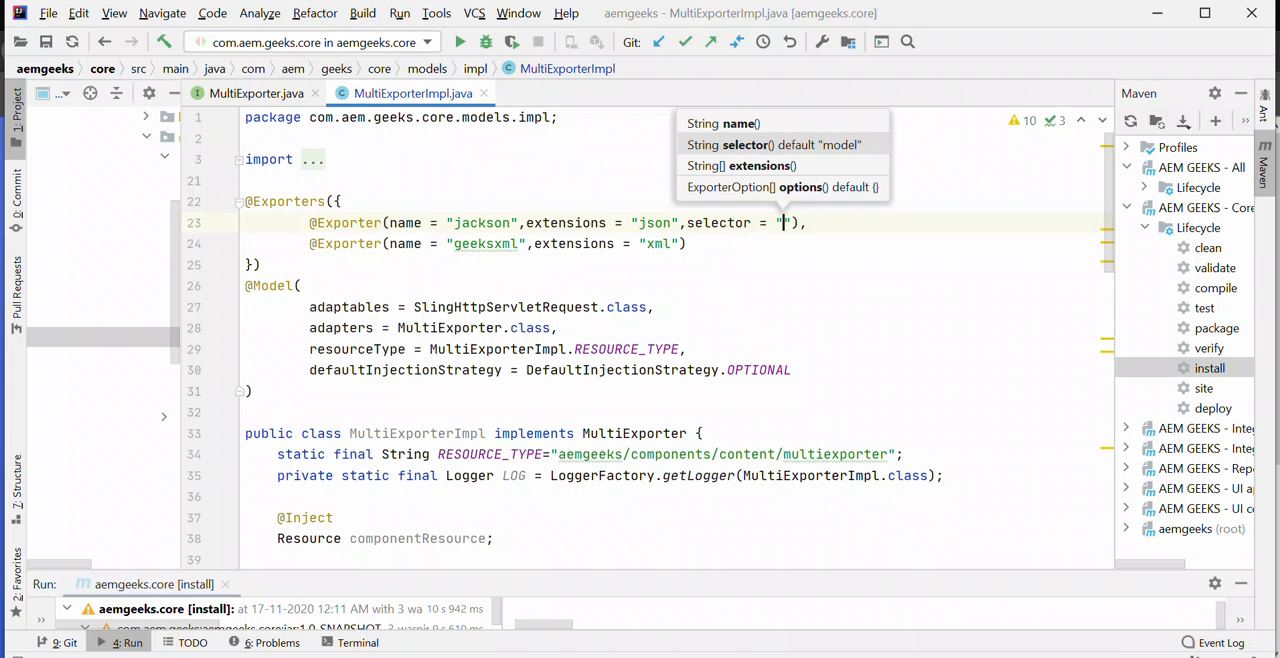
type("geek")
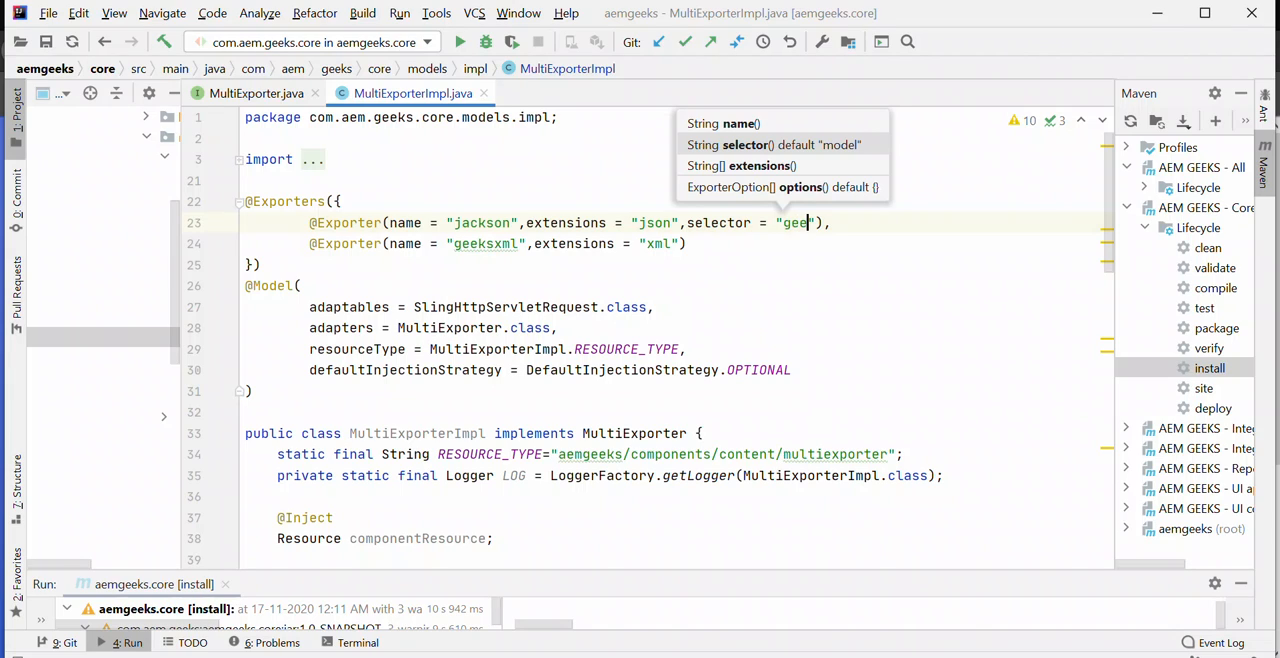
type("ksjson")
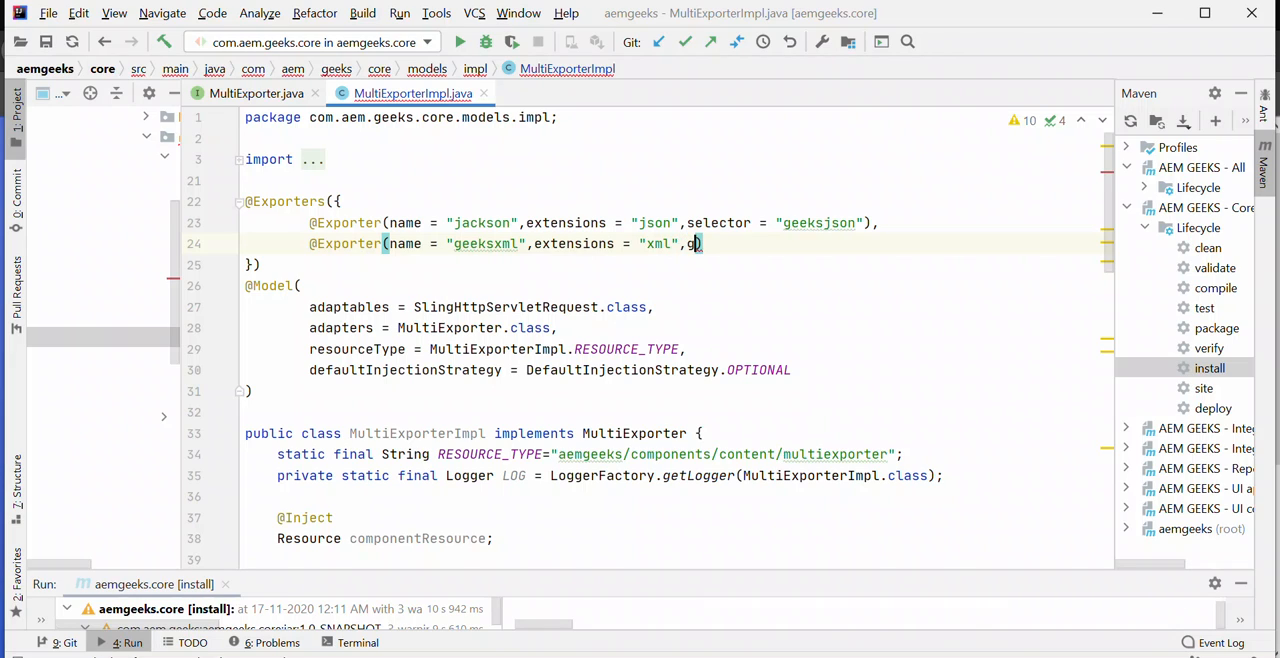
key("Backspace")
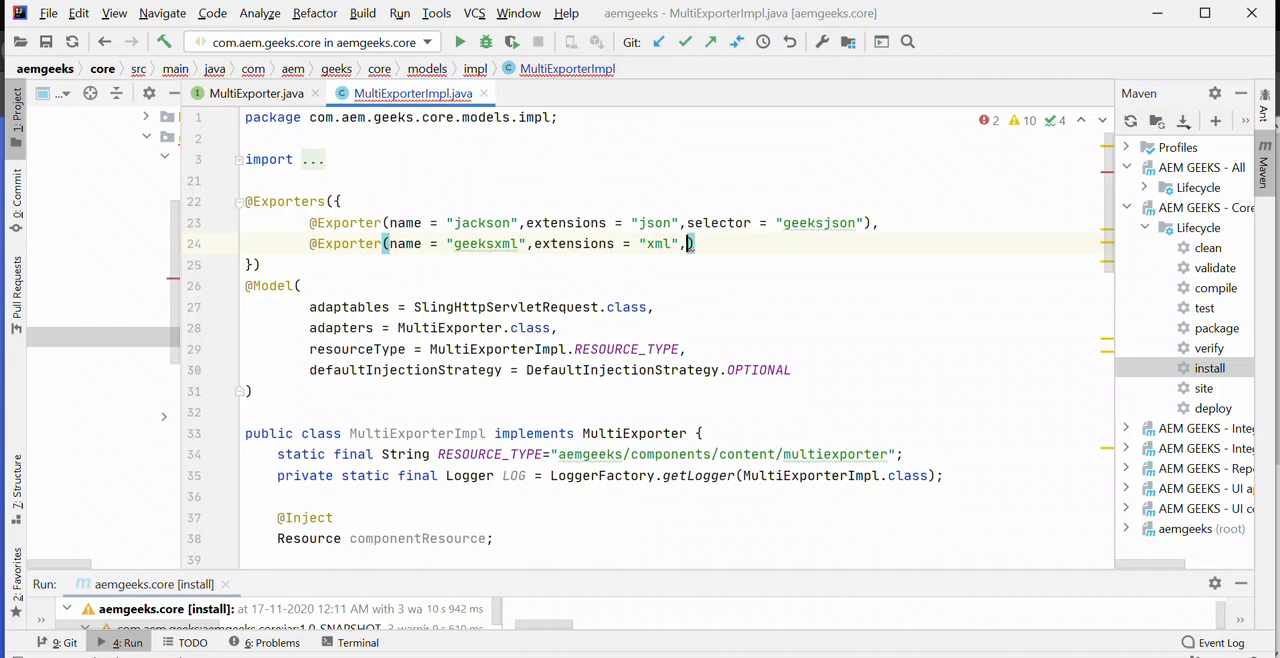
type(",selector =")
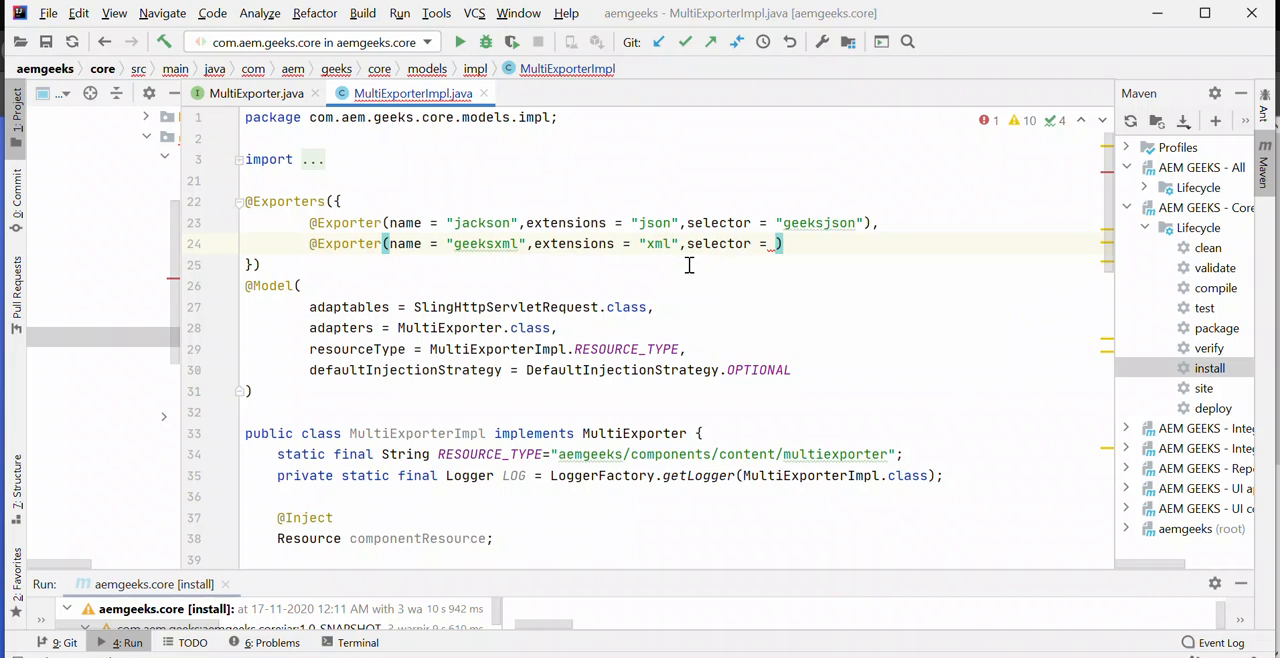
type("geeksxml\"")
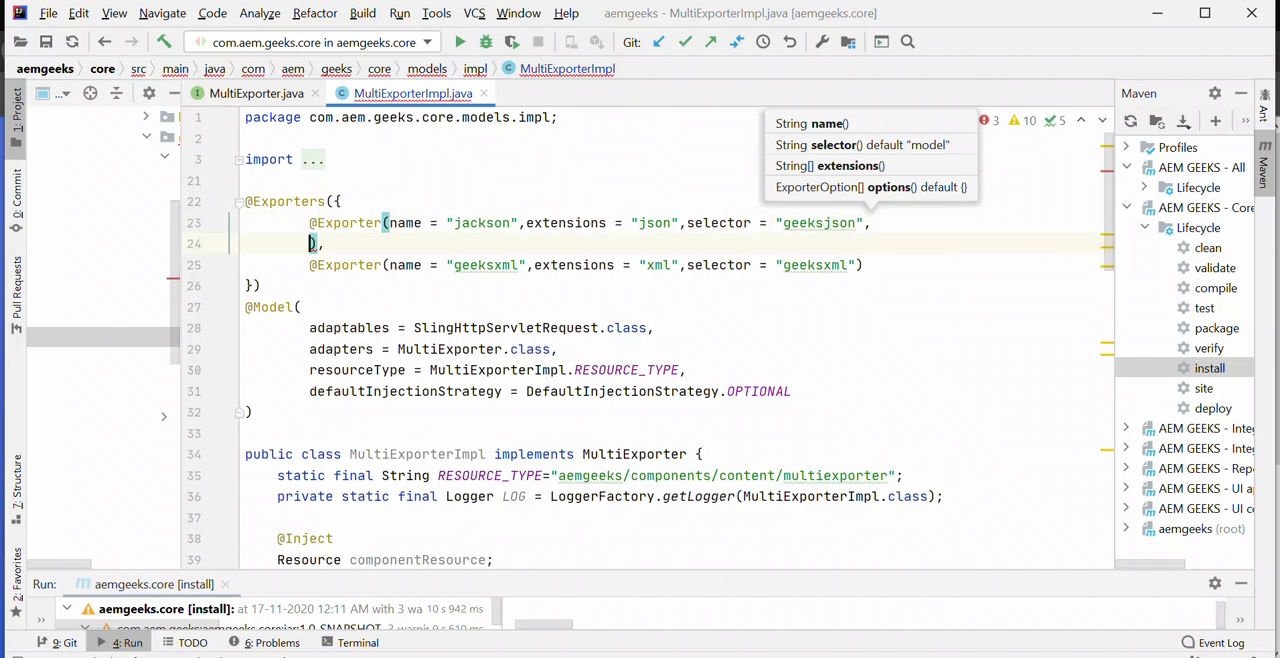
type("ot")
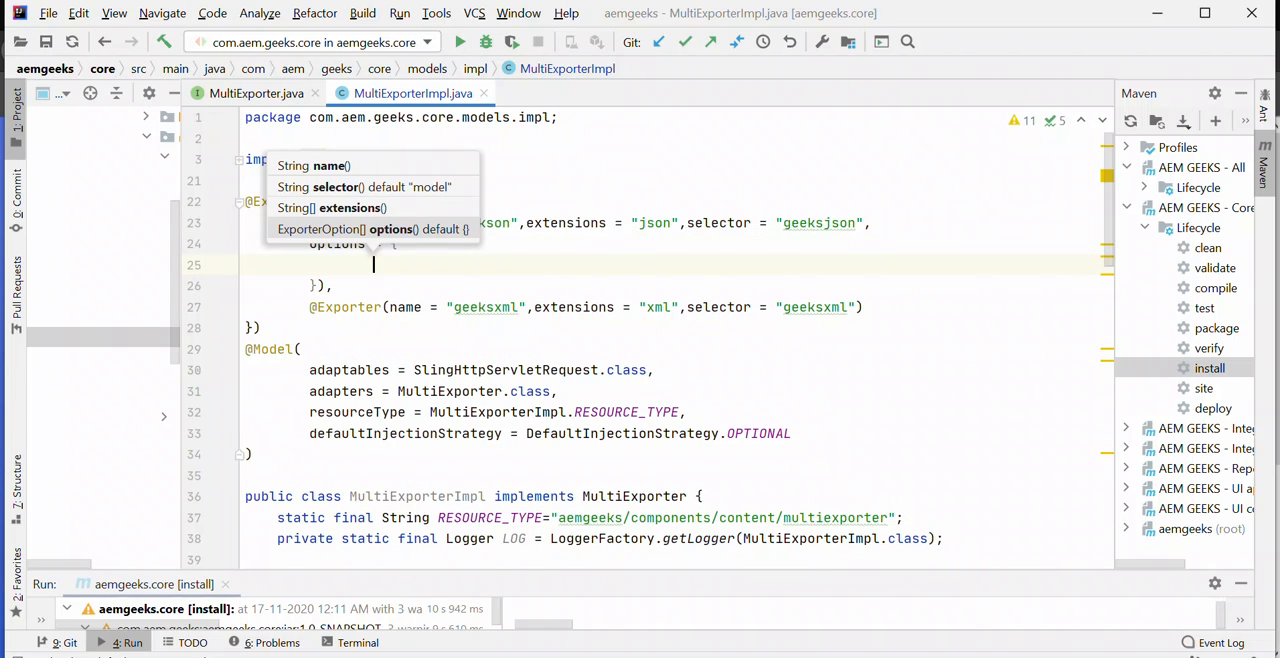
mouse_move(420, 260)
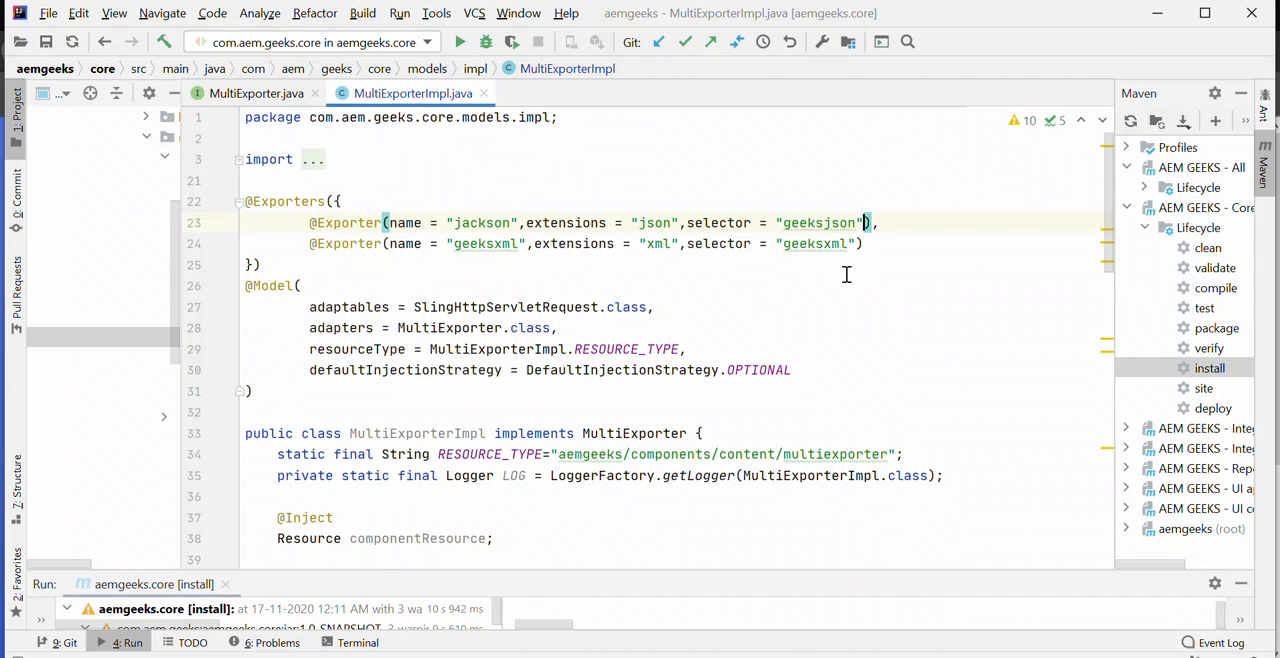
scroll("down", 3)
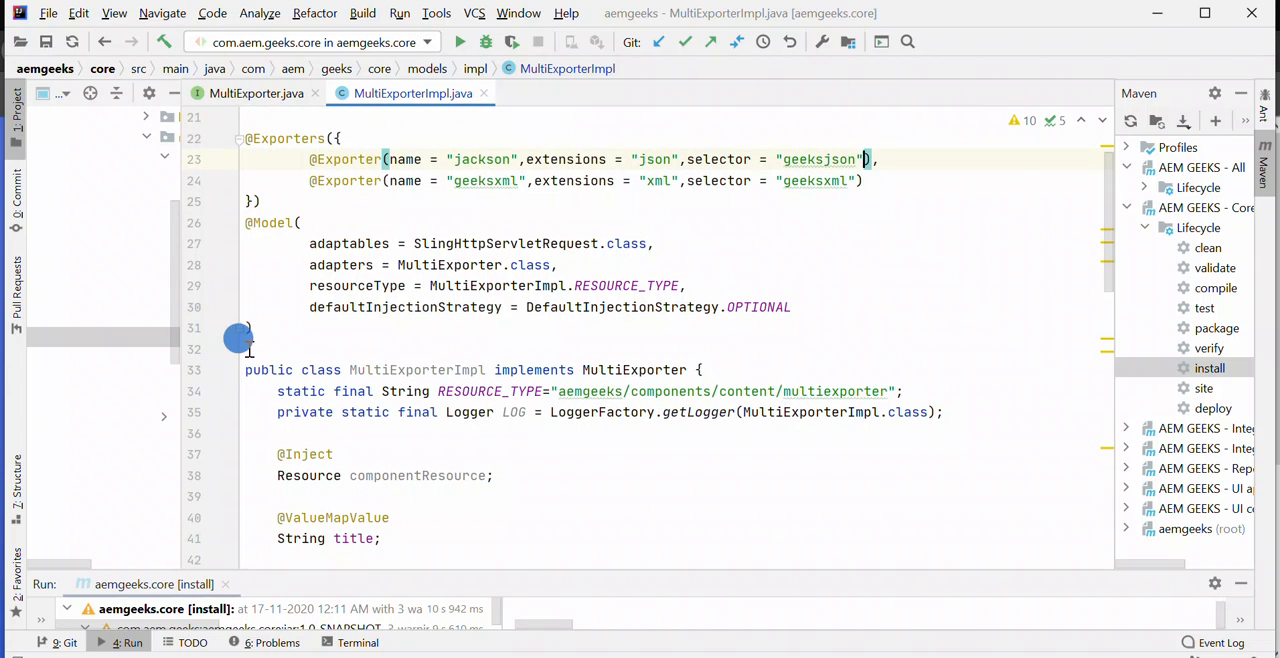
type("@")
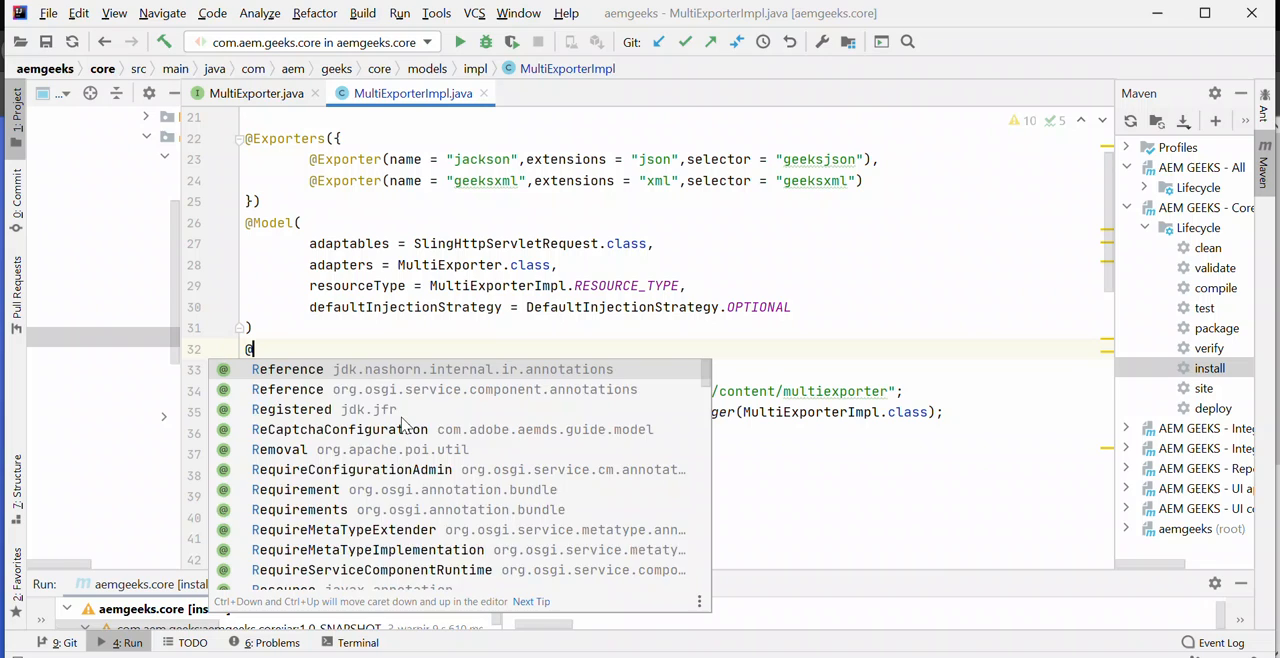
type("XmlRootElement")
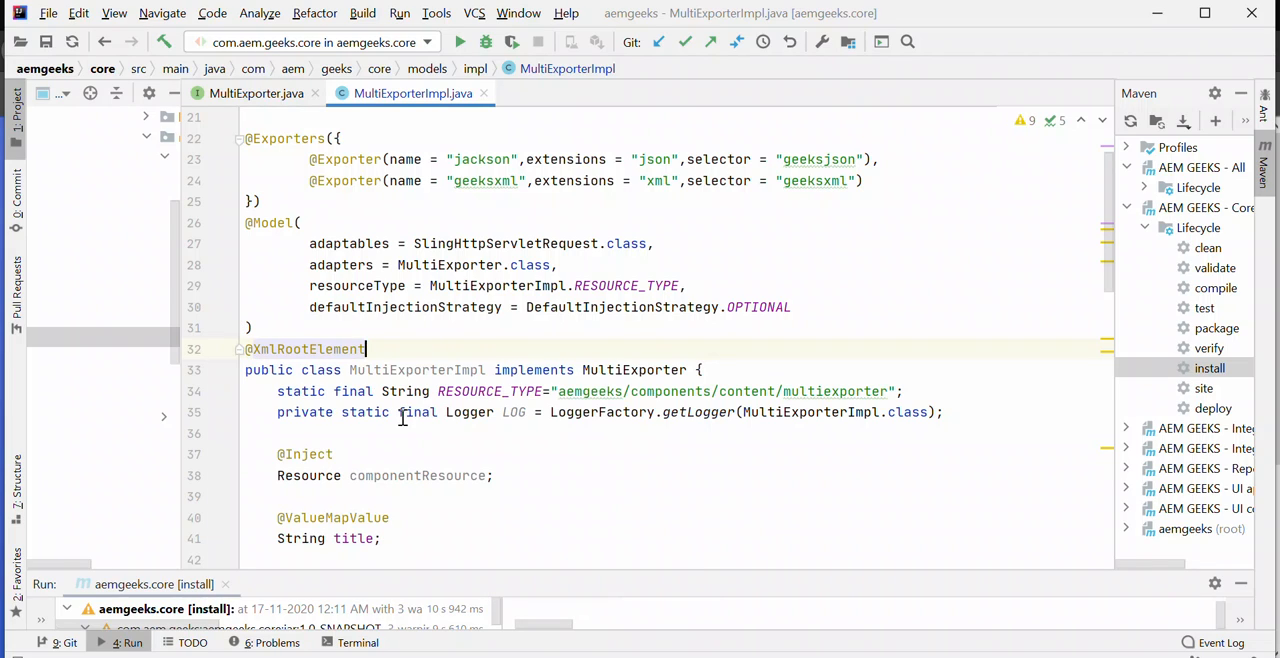
type("(n")
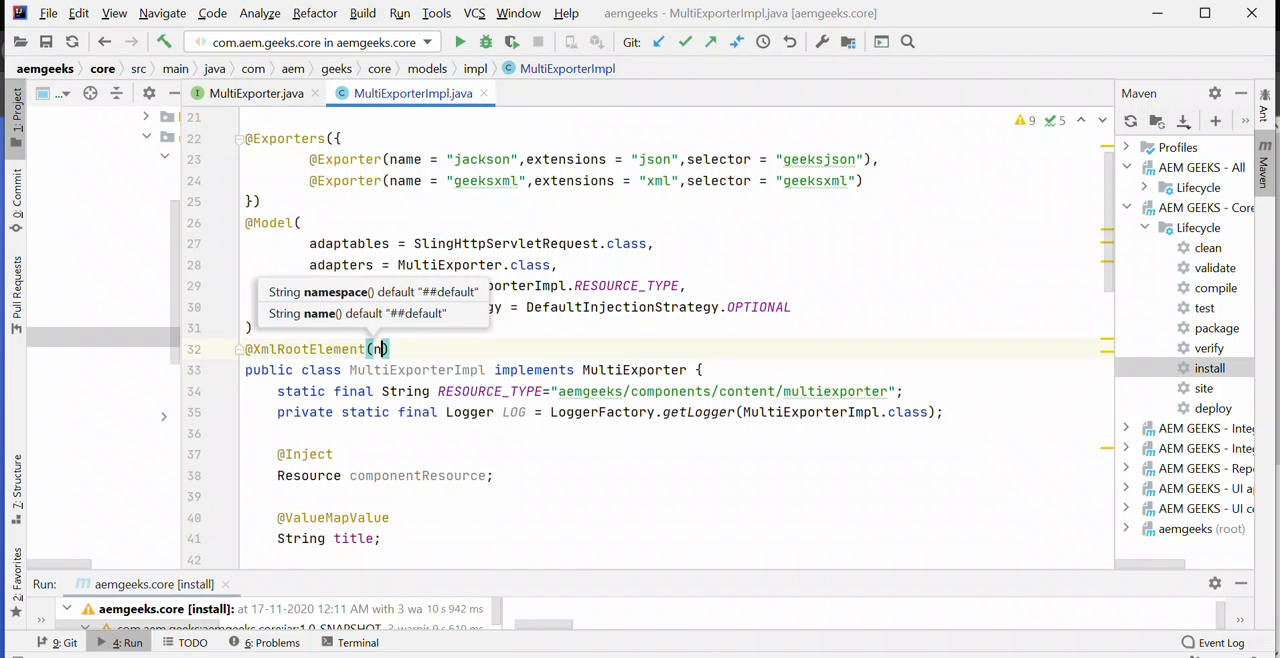
type("ame =")
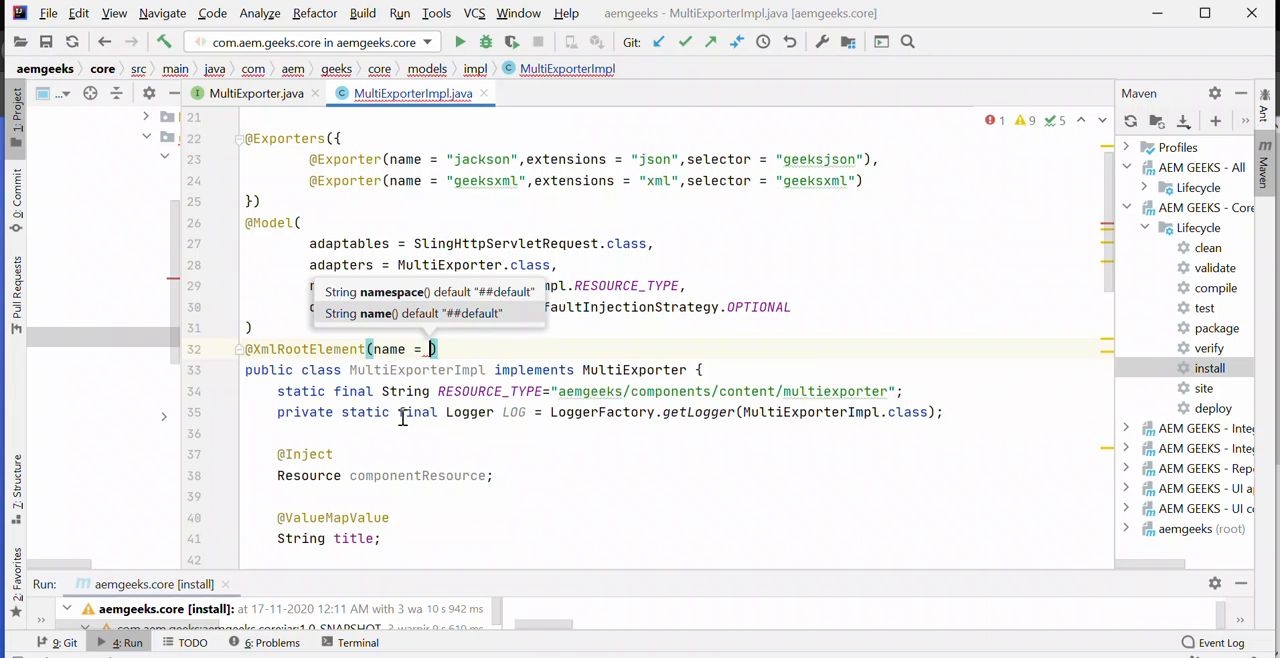
type("\"")
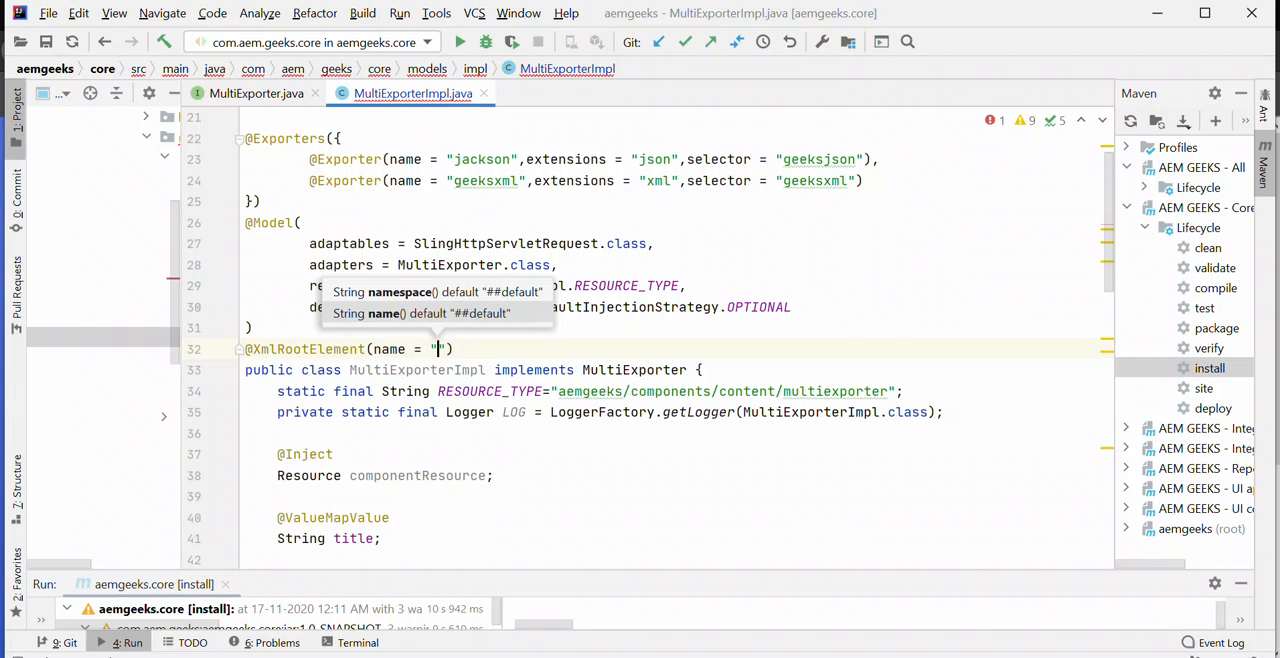
type("mutli-r")
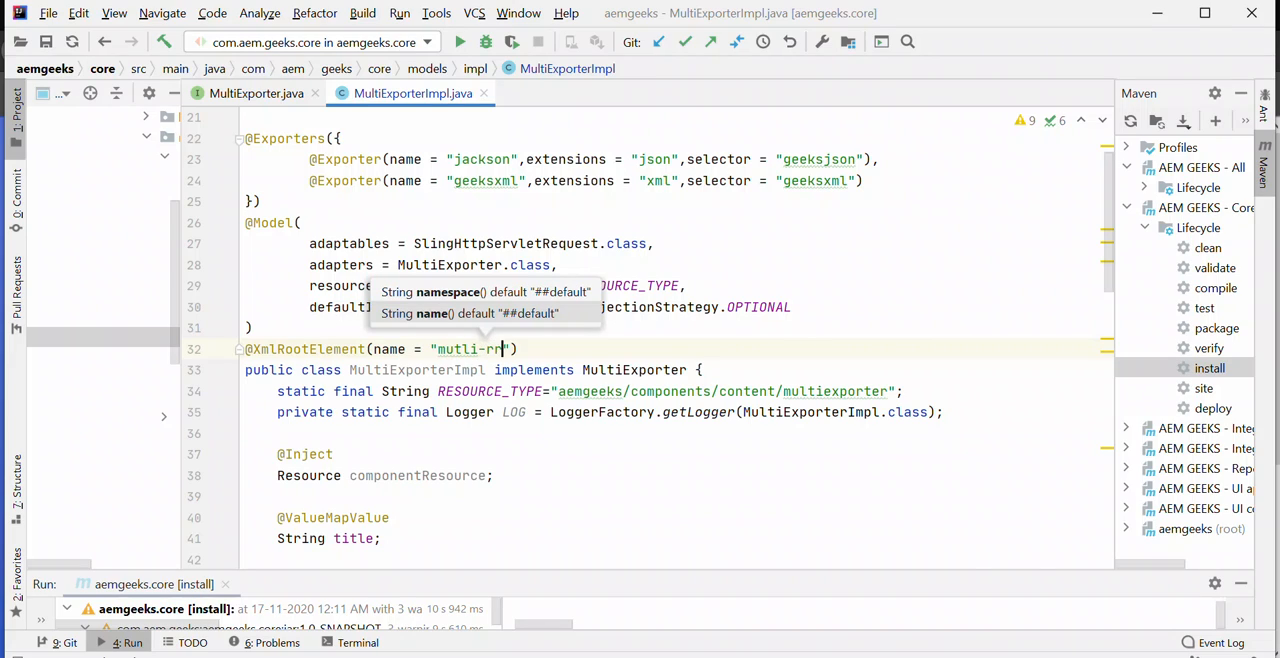
type("o")
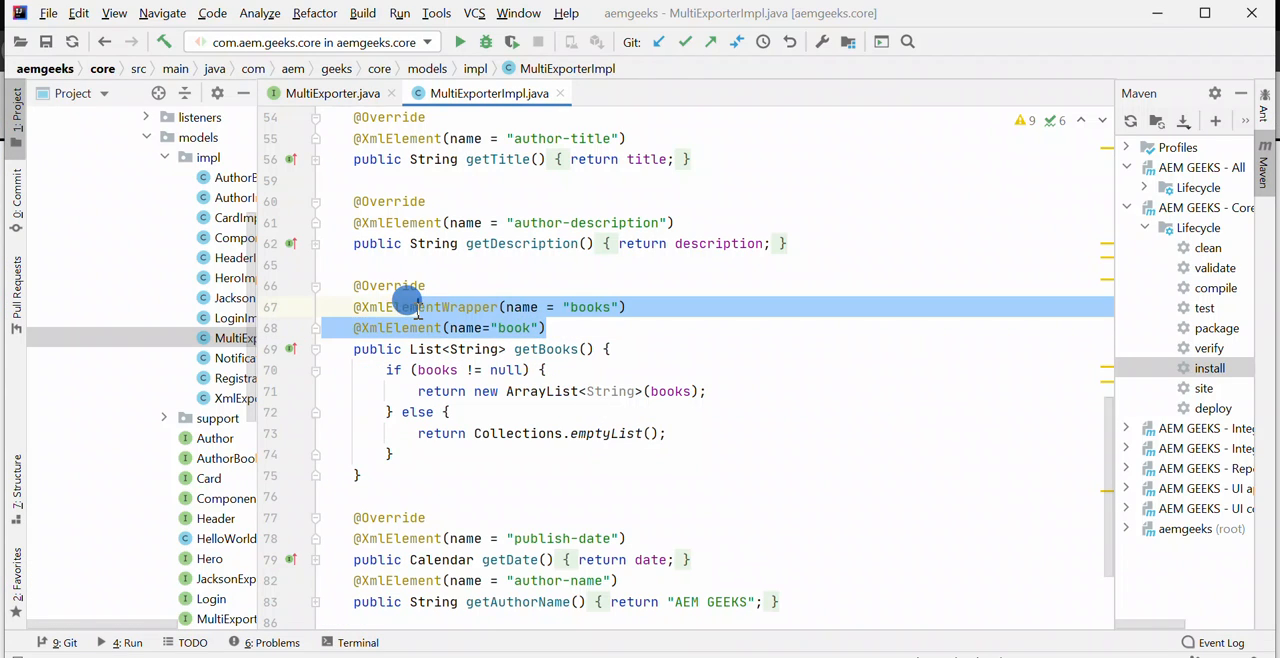
scroll("down", 3)
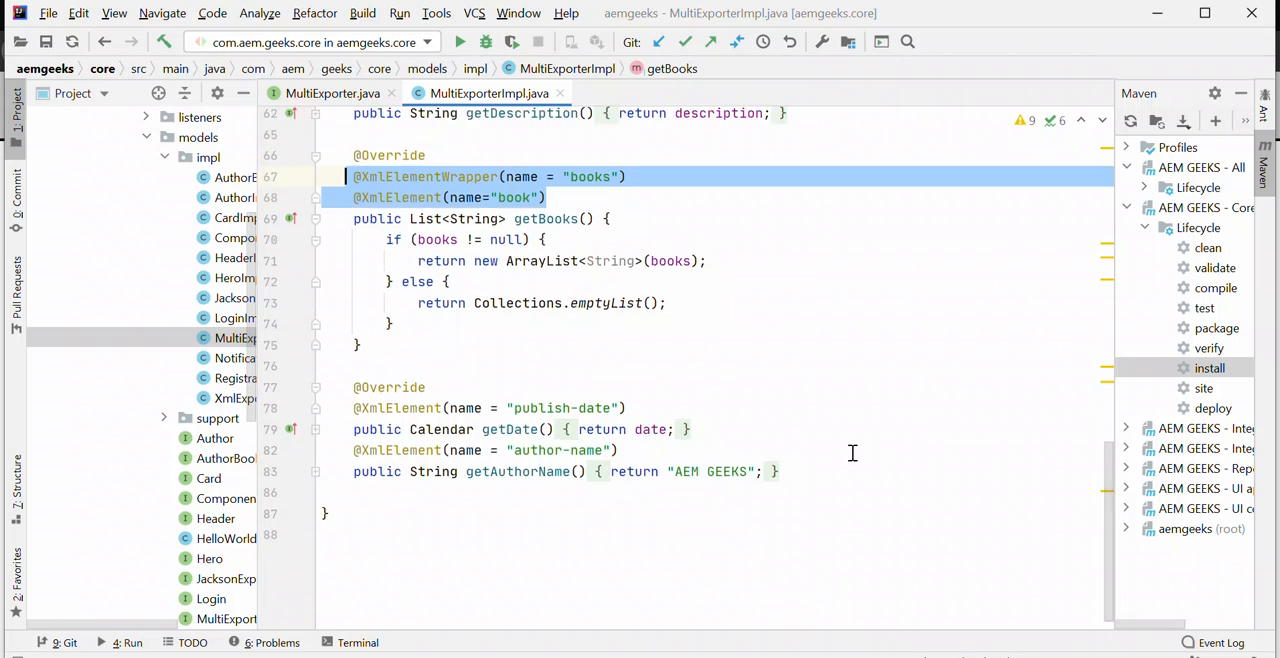
scroll("up", 3)
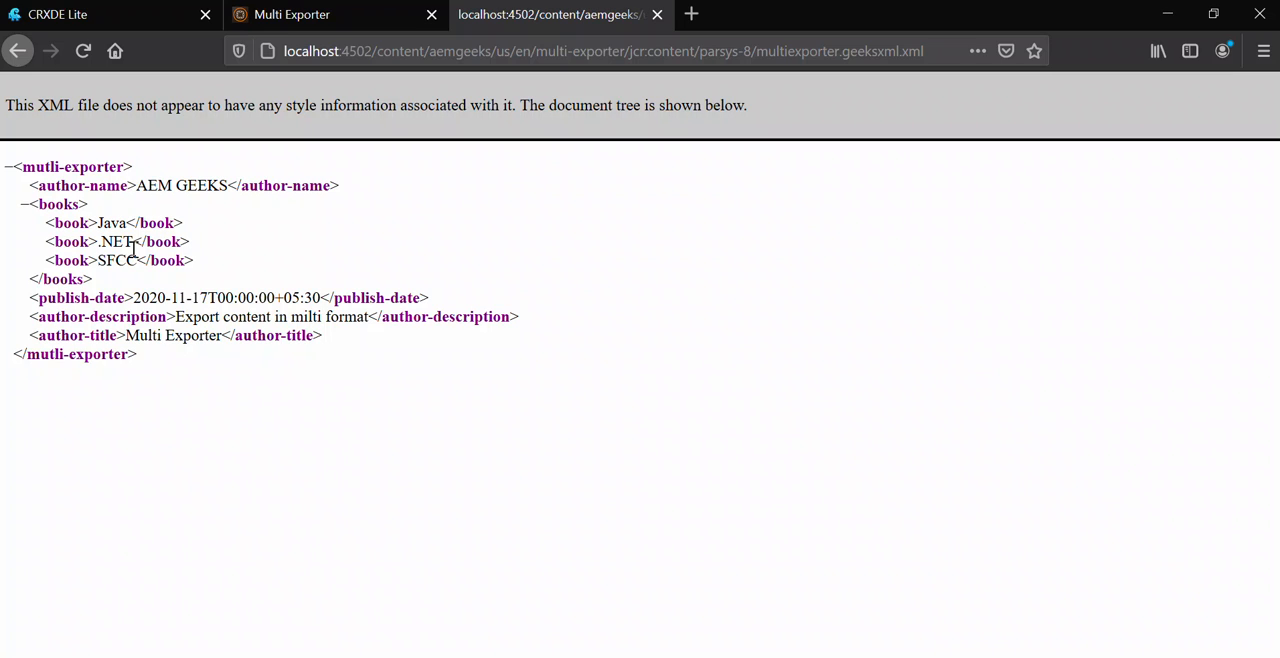
mouse_move(48, 164)
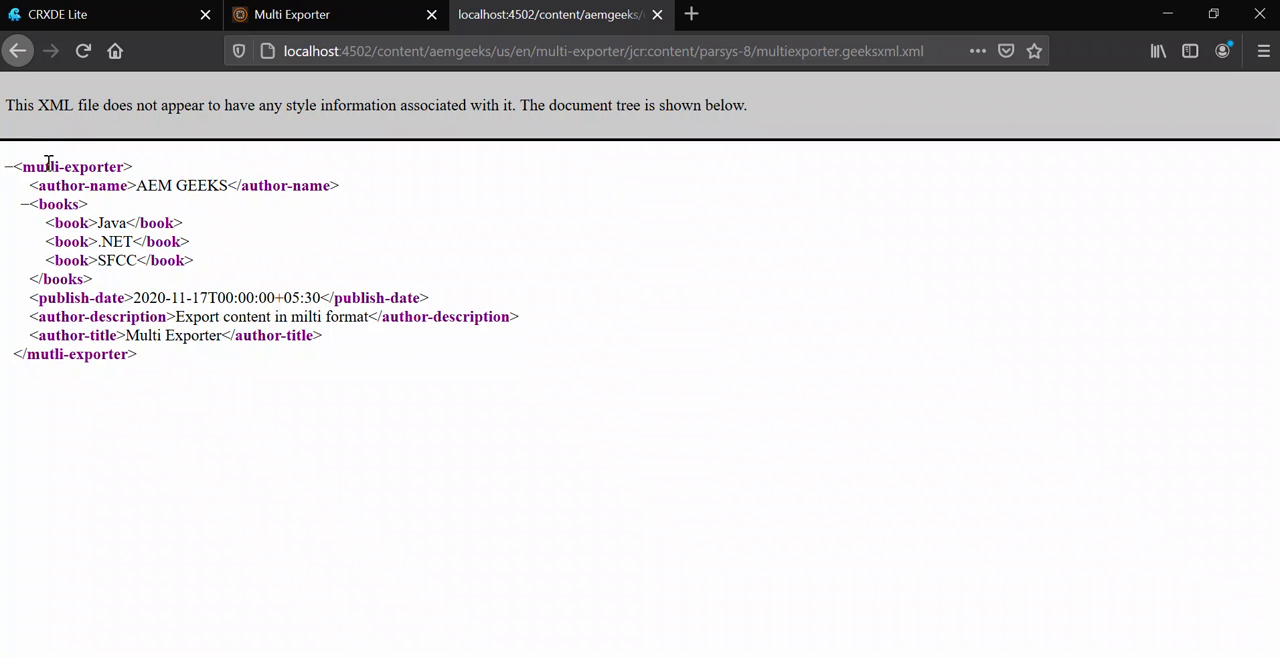
Step: Open a new blank browser tab beside the geeksxml XML export page
left_click(600, 52)
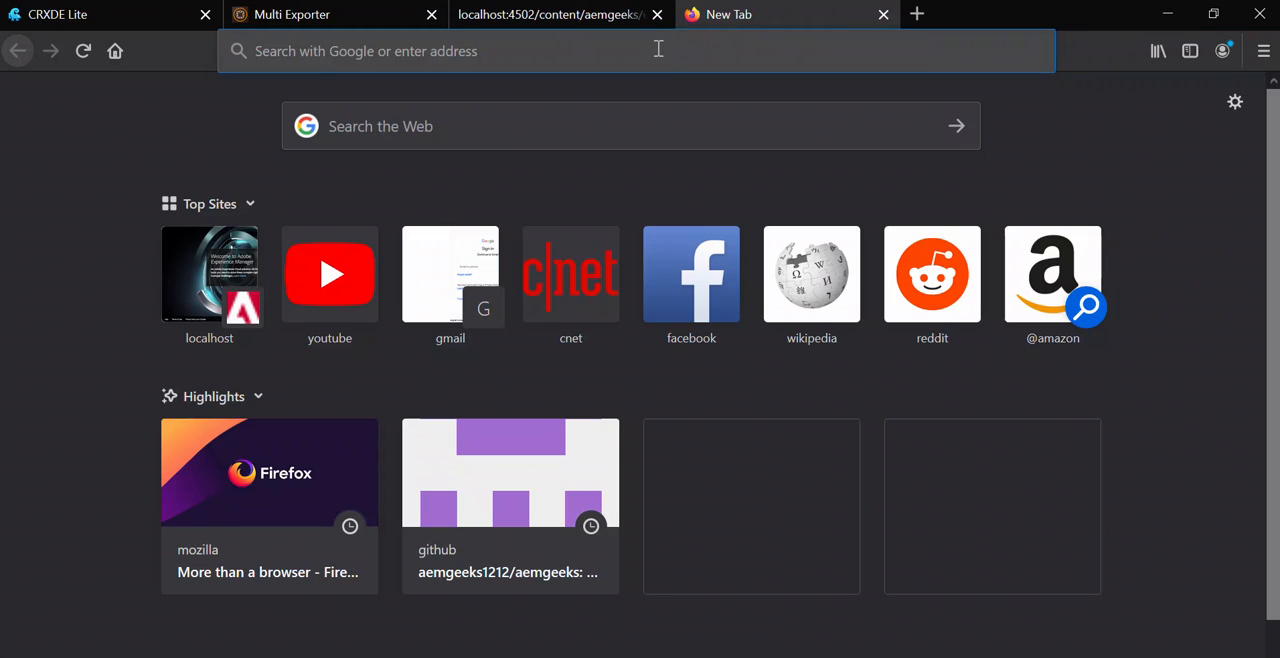
Step: Load the localhost:4502 multi-exporter URL ending .geeksjson.json to view its JSON output
type("http://localhost:4502/content/aemgeeks/us/en/multi-exporter/jcr:content/parsys-8/multiexporter.geeksxml.xml")
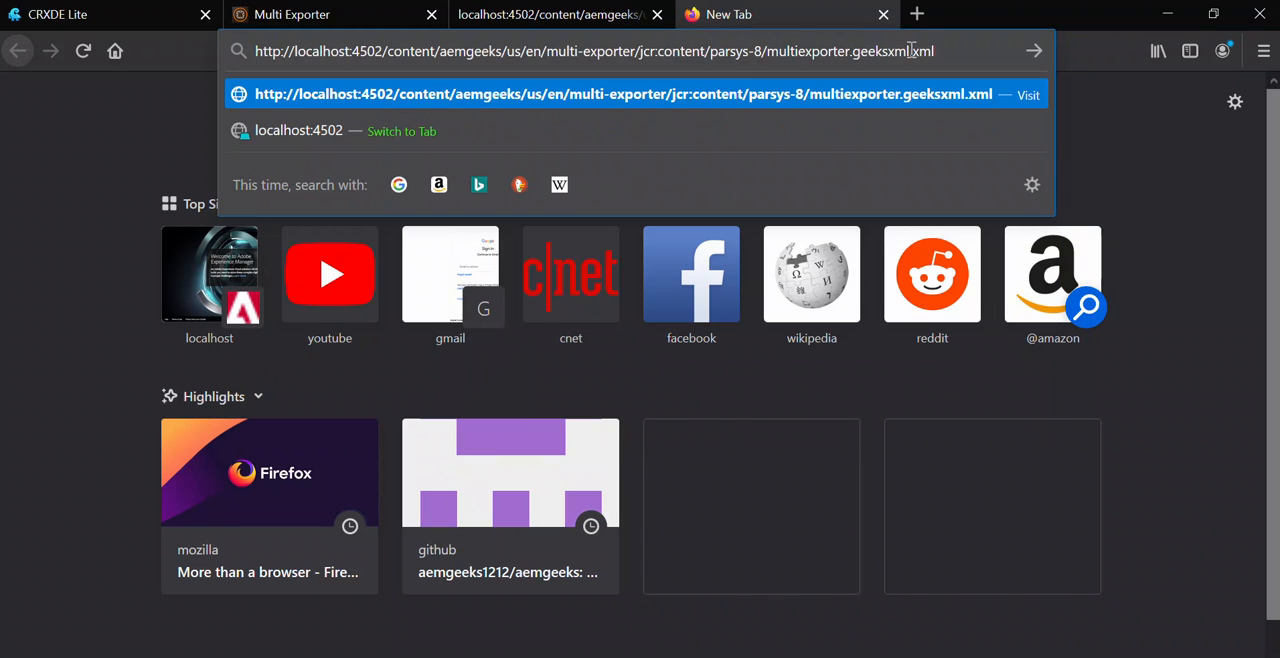
key("Backspace")
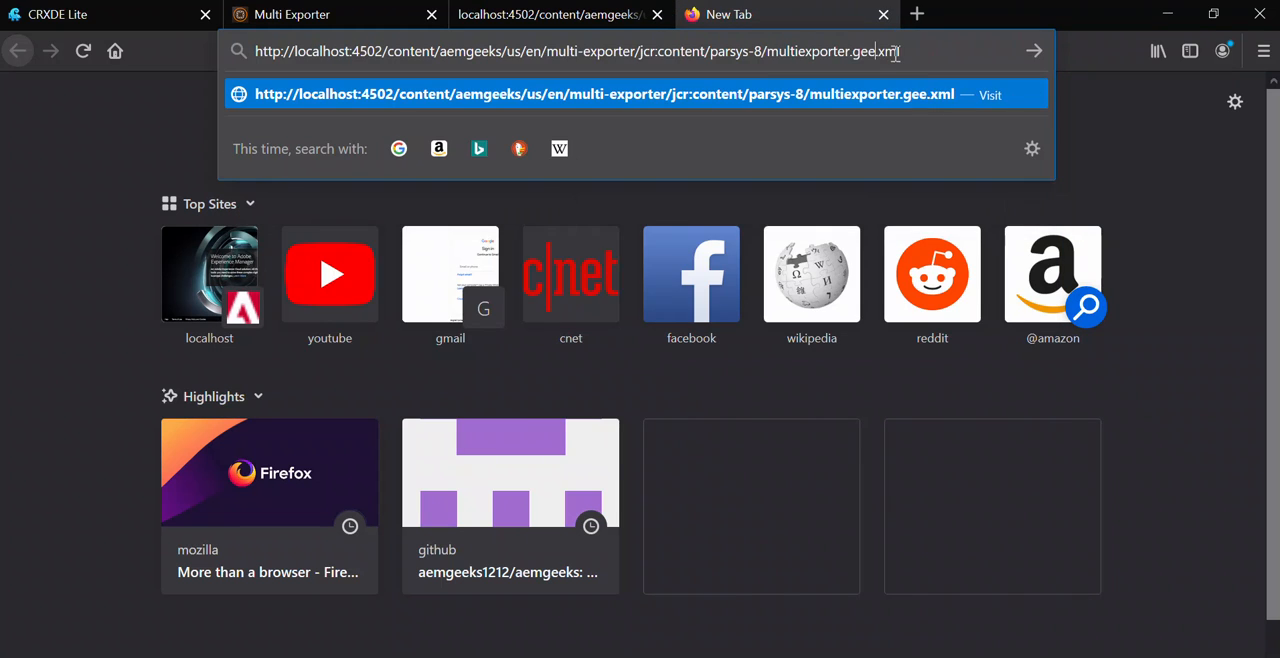
type("ks")
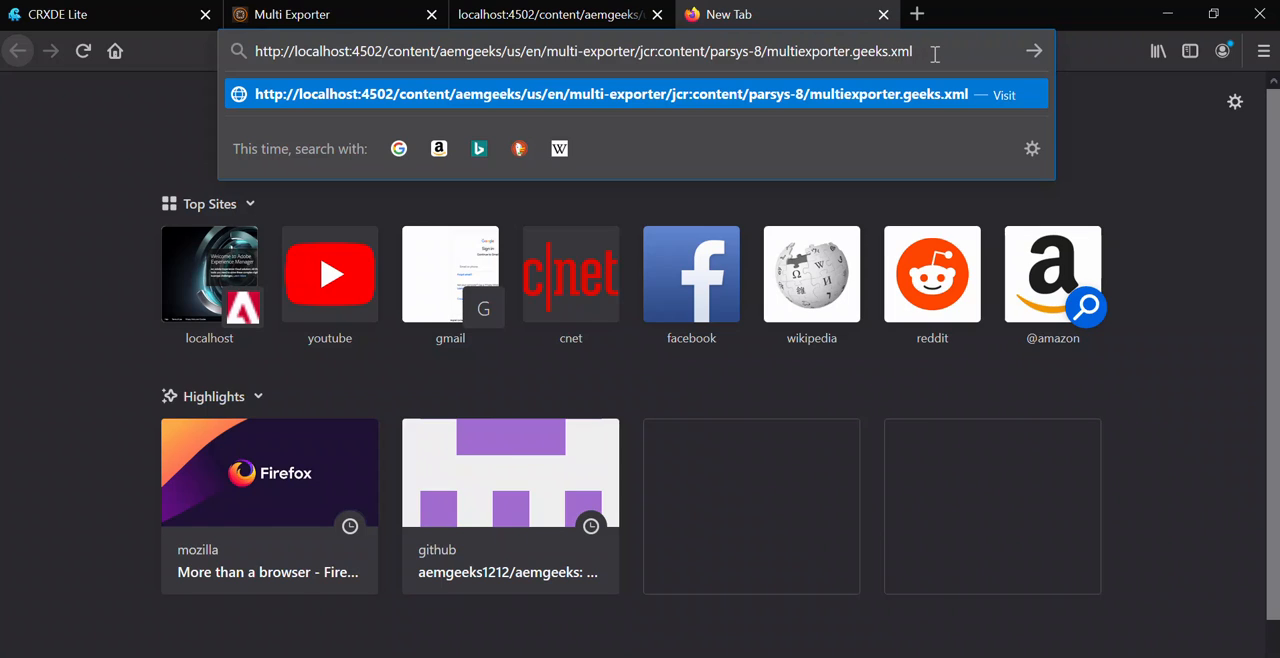
type("json")
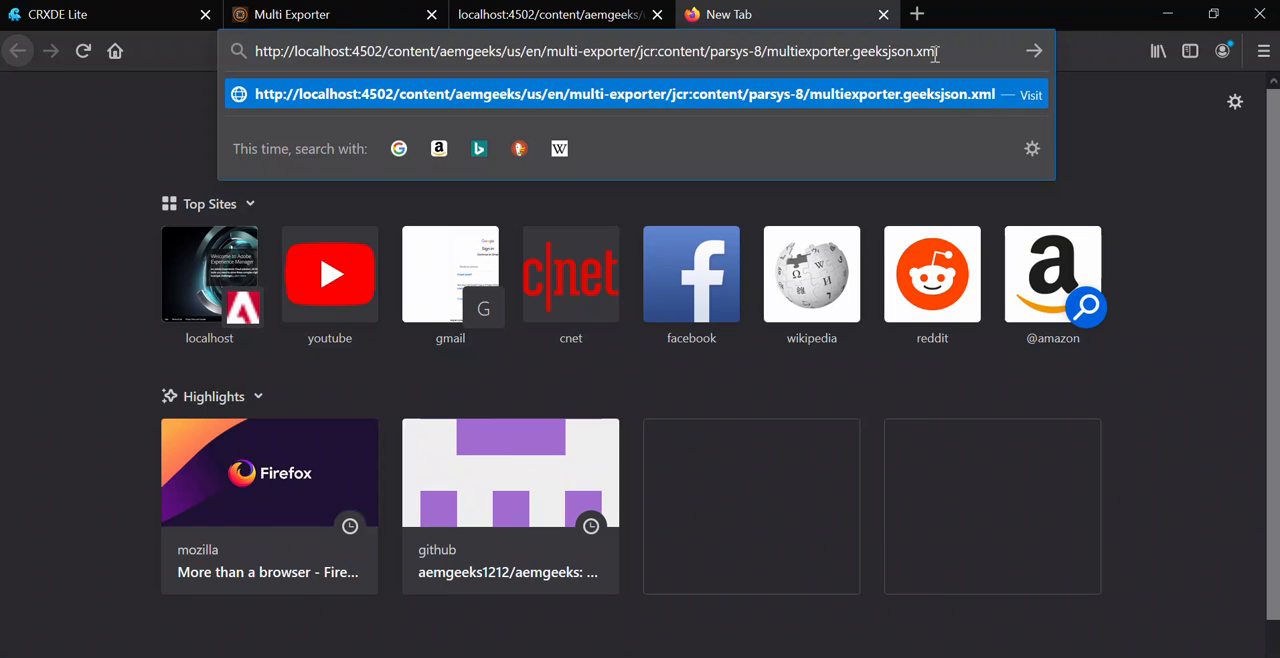
key("BackSpace")
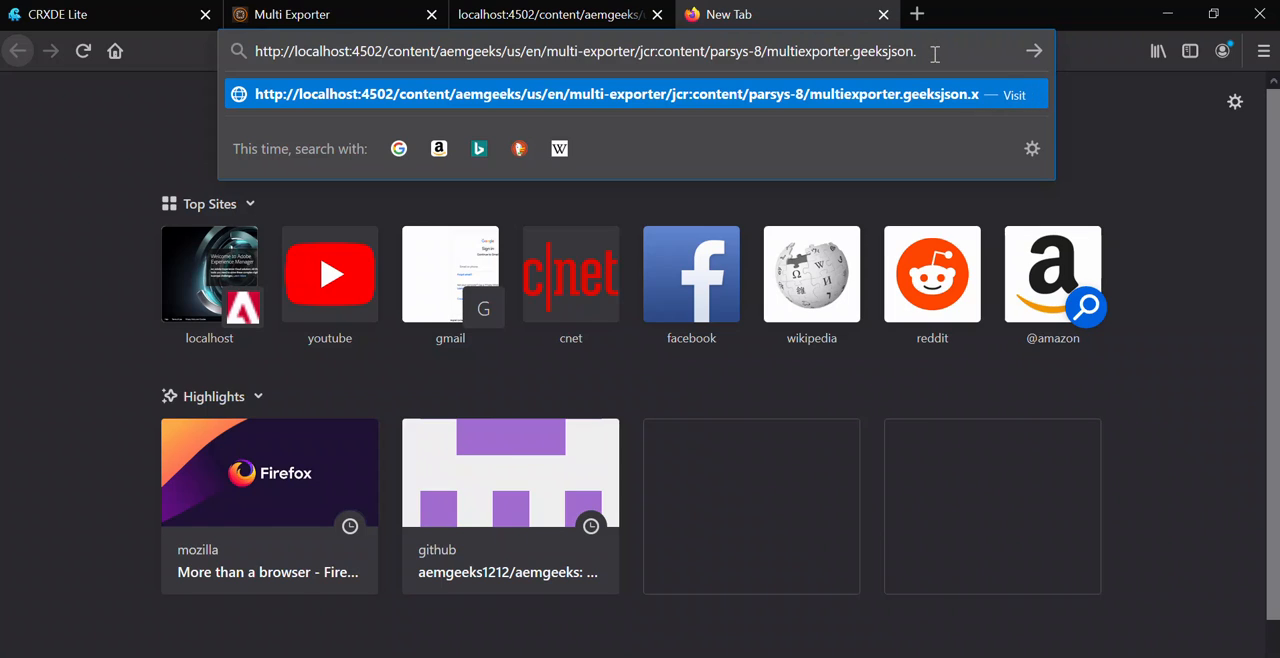
type("json")
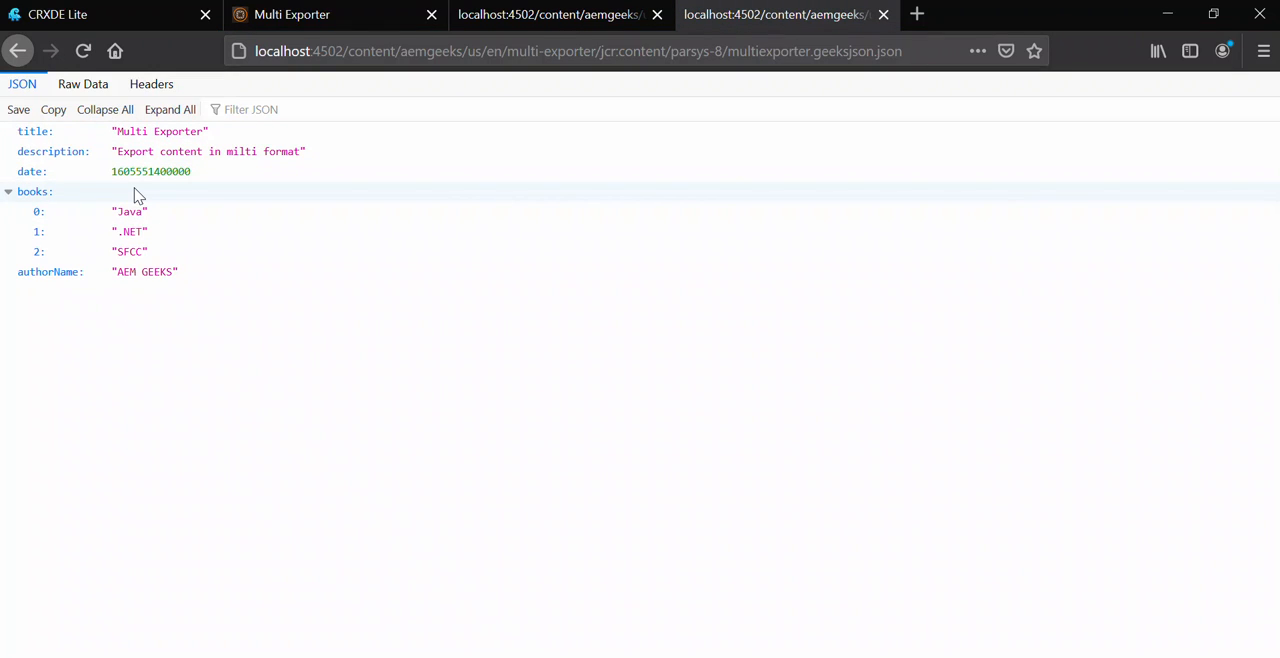
mouse_move(332, 400)
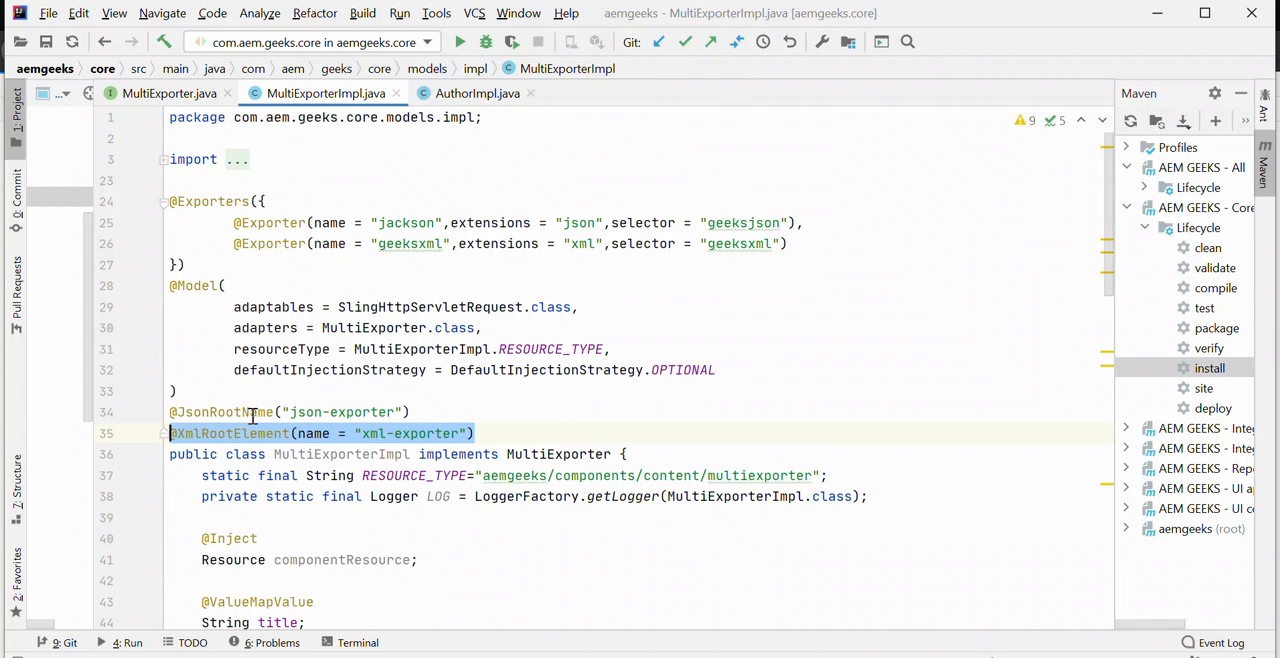
Step: Review the json-exporter and xml-exporter root names and the property annotations below
left_click(236, 412)
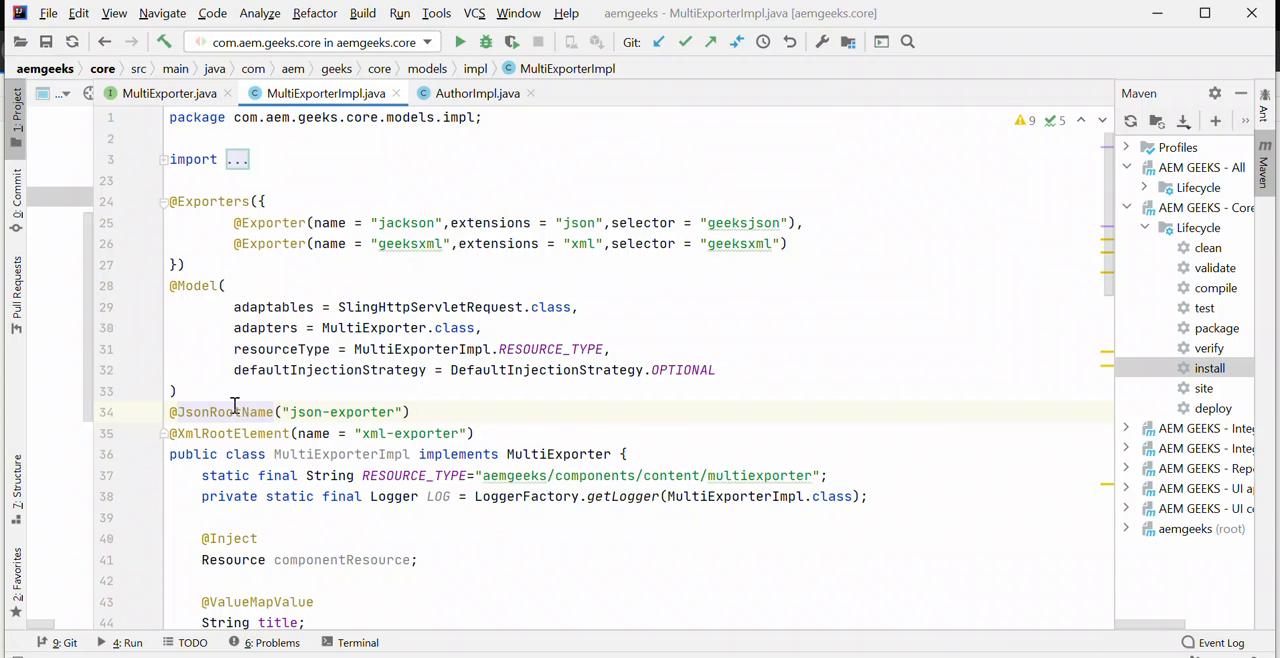
mouse_move(430, 412)
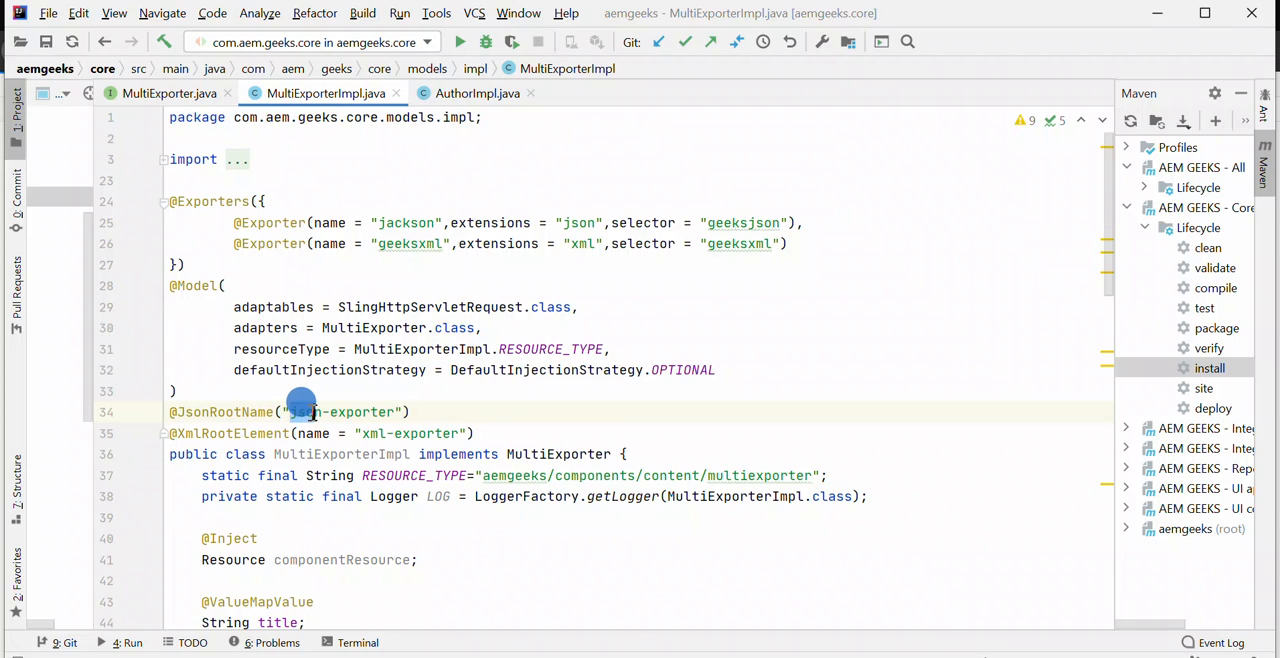
double_click(340, 412)
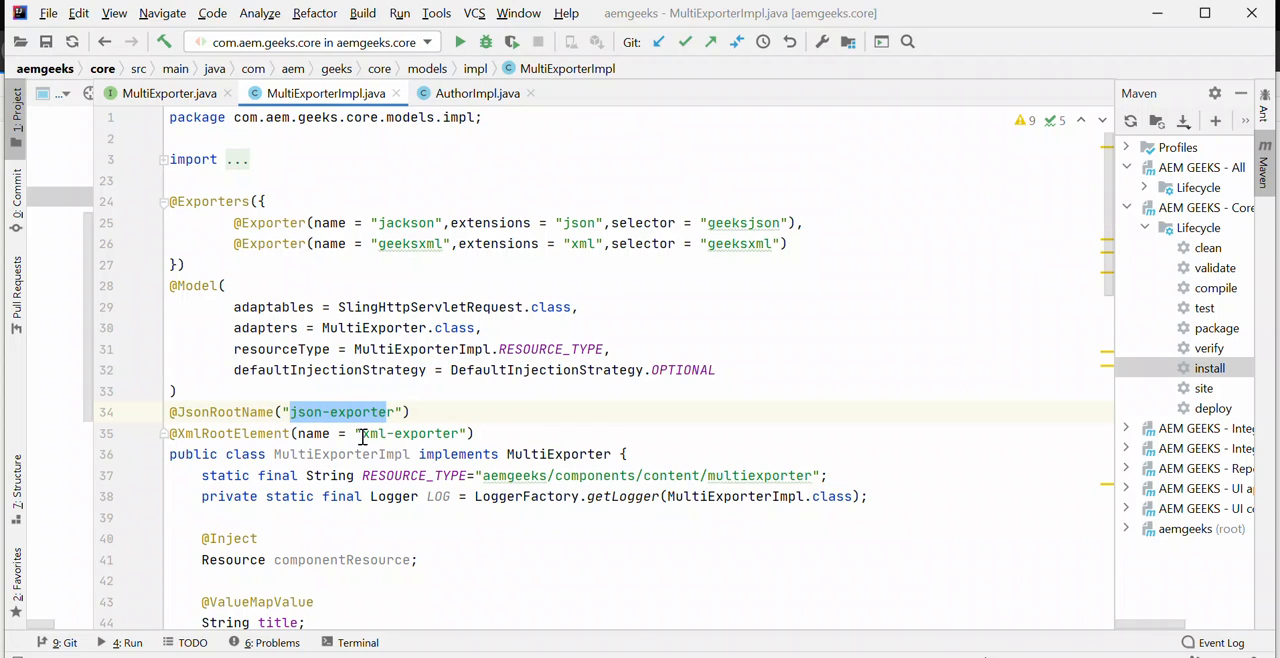
double_click(364, 432)
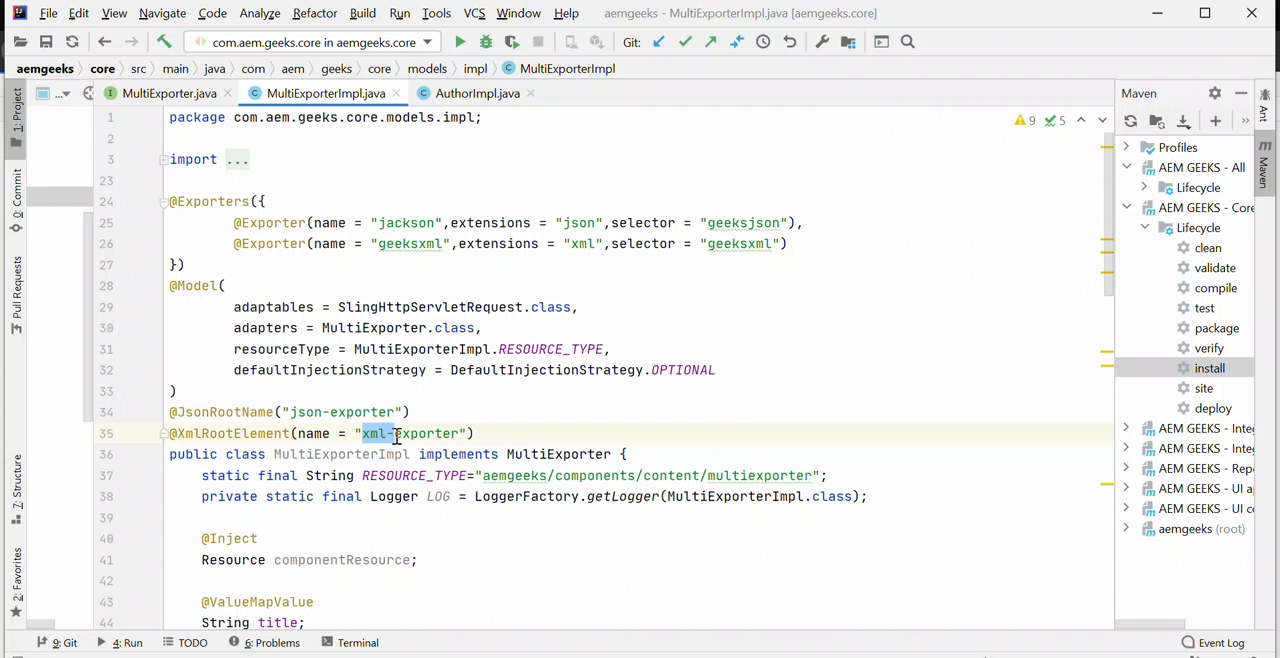
scroll("down", 3)
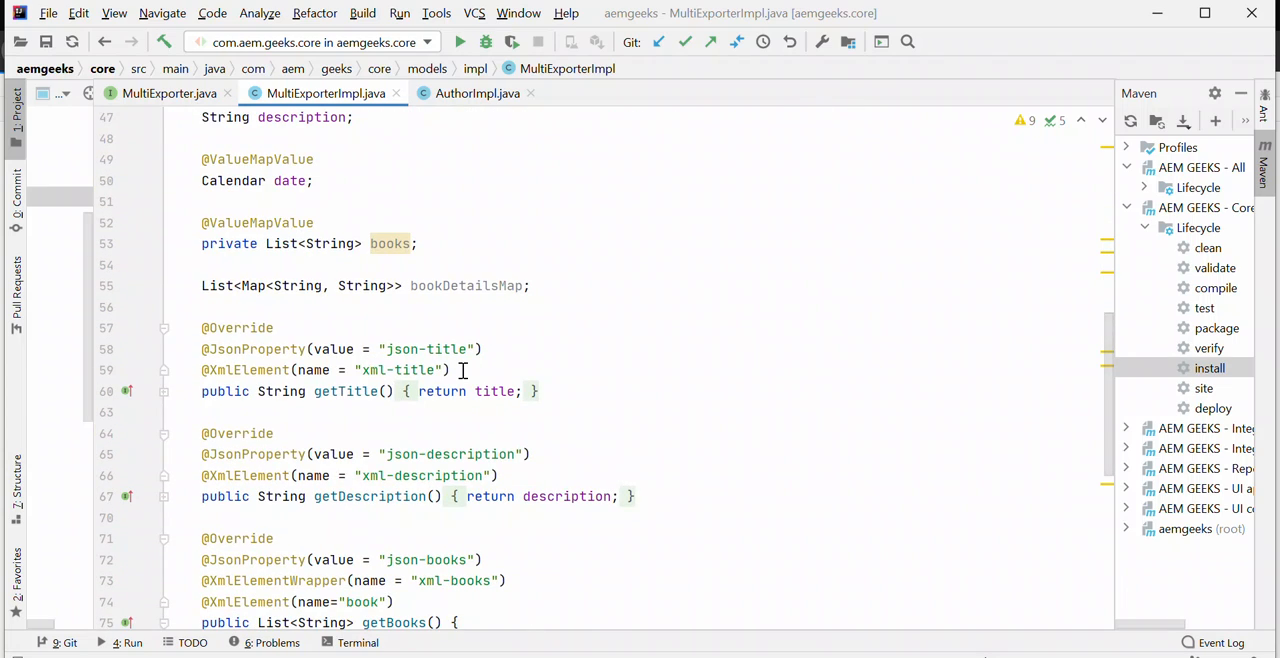
mouse_move(480, 404)
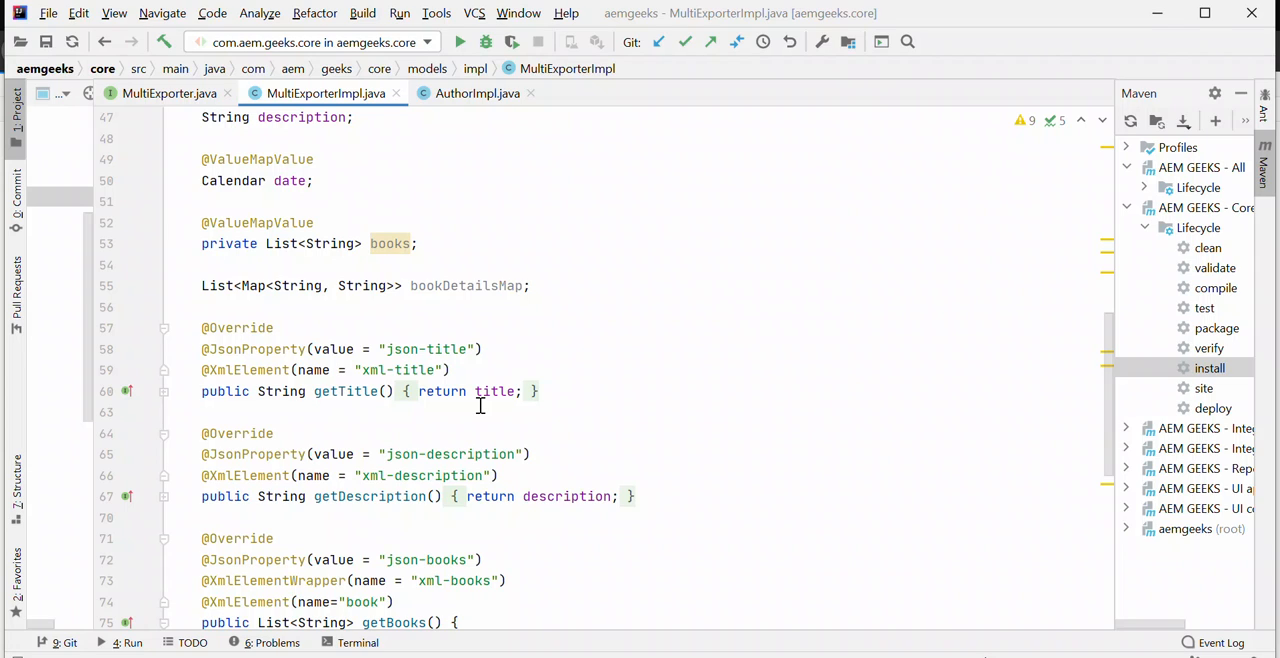
scroll("down", 3)
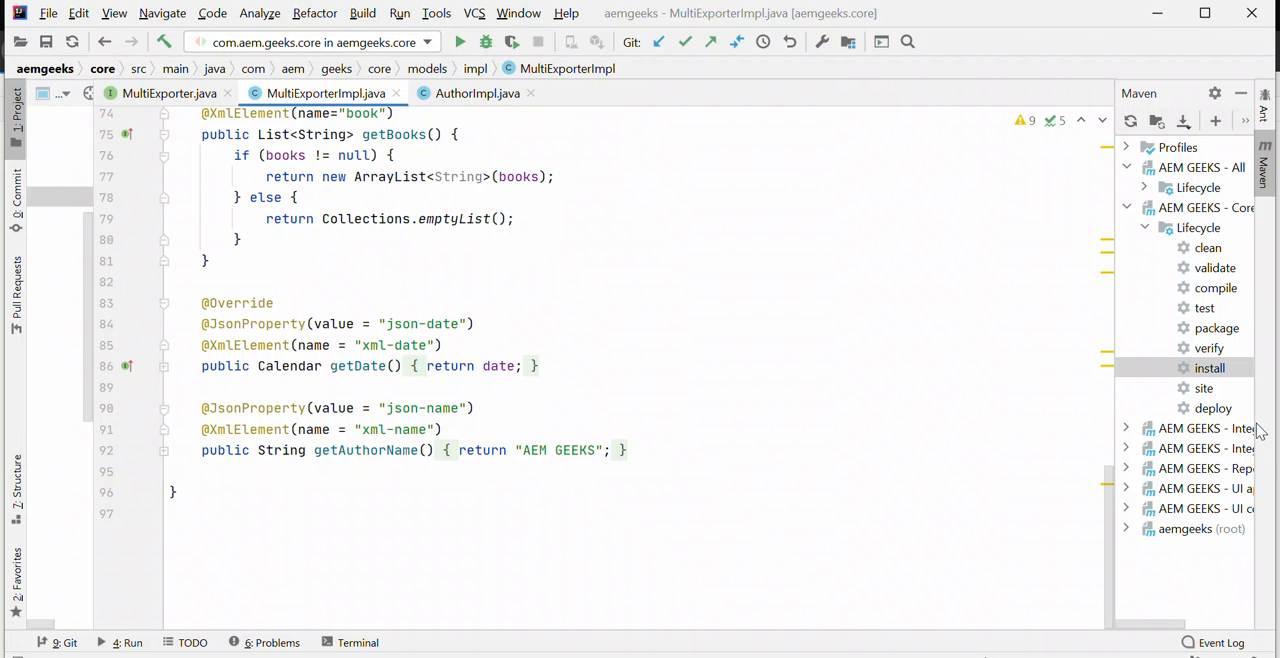
Step: Run Maven install on the core module and switch to the browser
double_click(1208, 368)
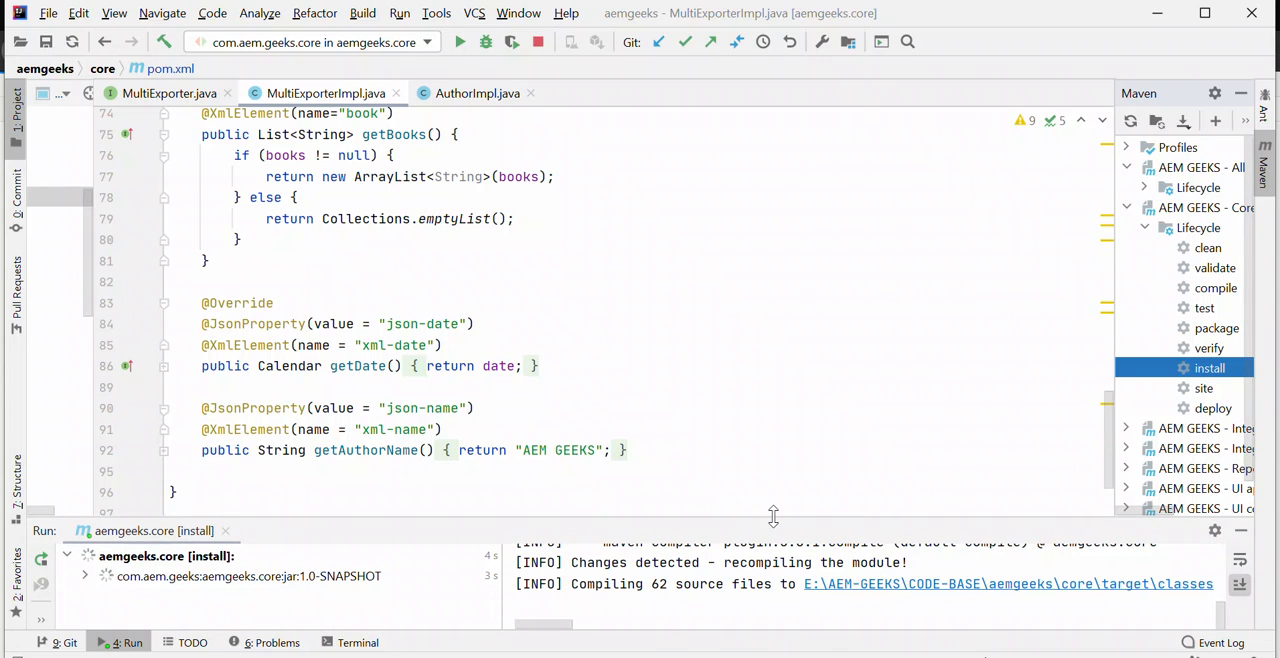
left_click(280, 14)
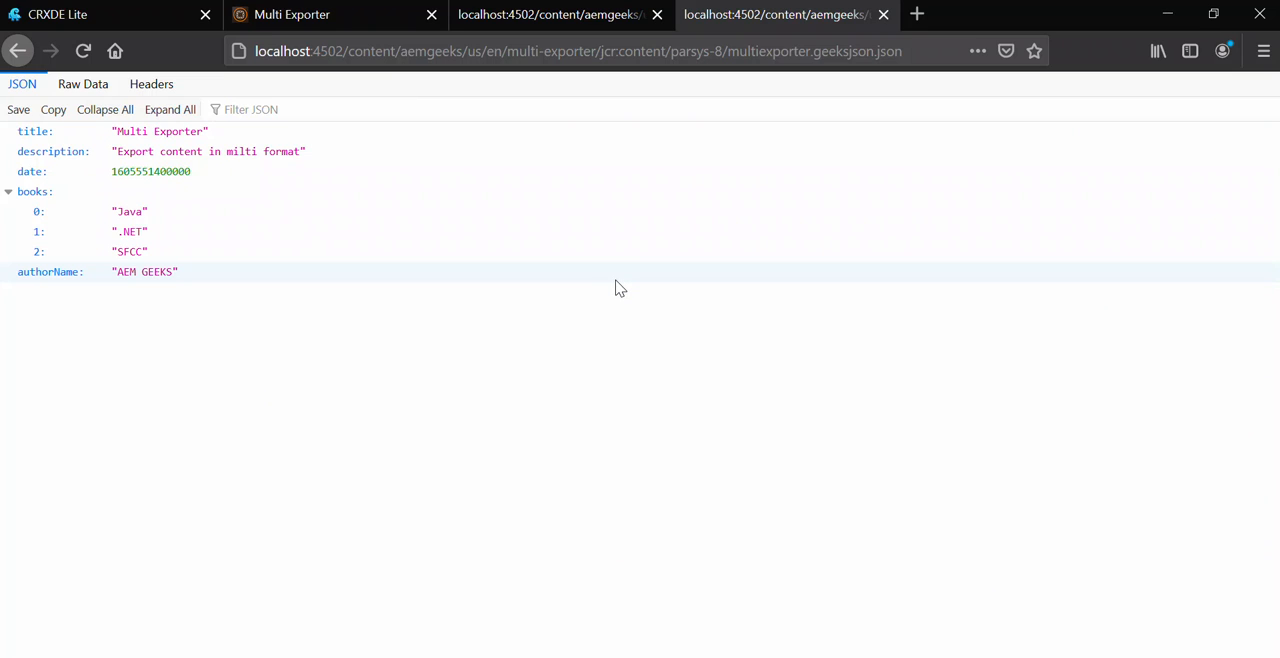
Step: Reload the .geeksjson.json tab to show the renamed json-title, json-books and json-name keys
left_click(84, 52)
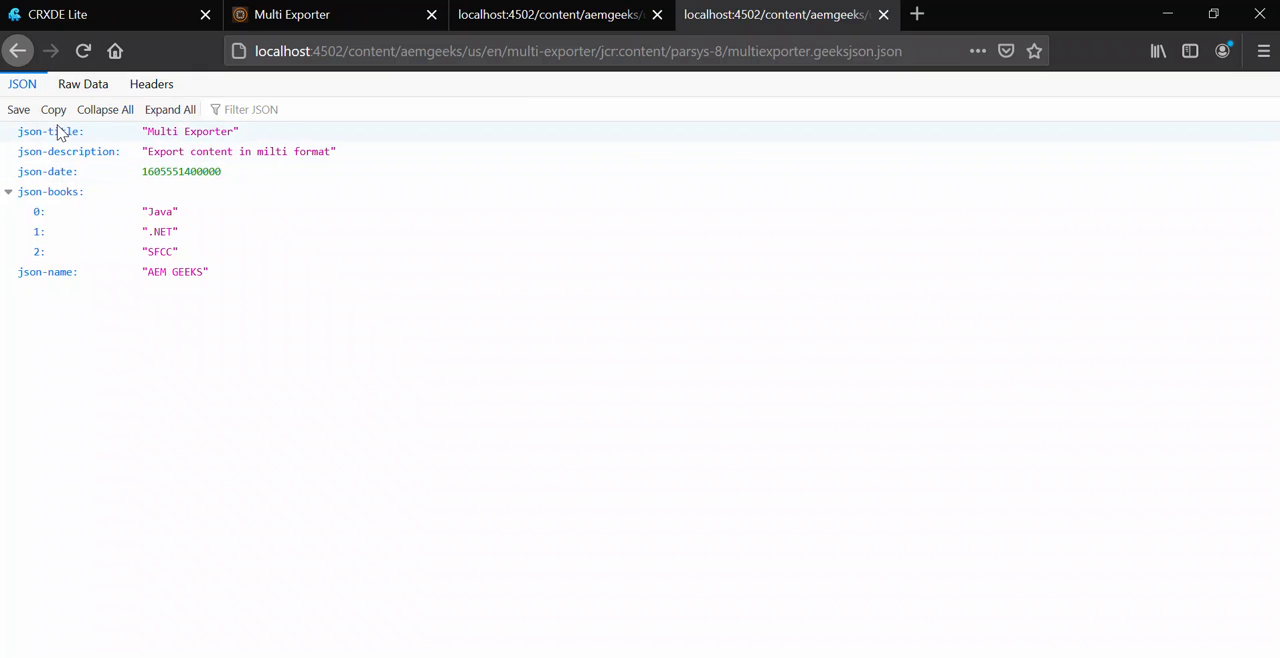
mouse_move(62, 232)
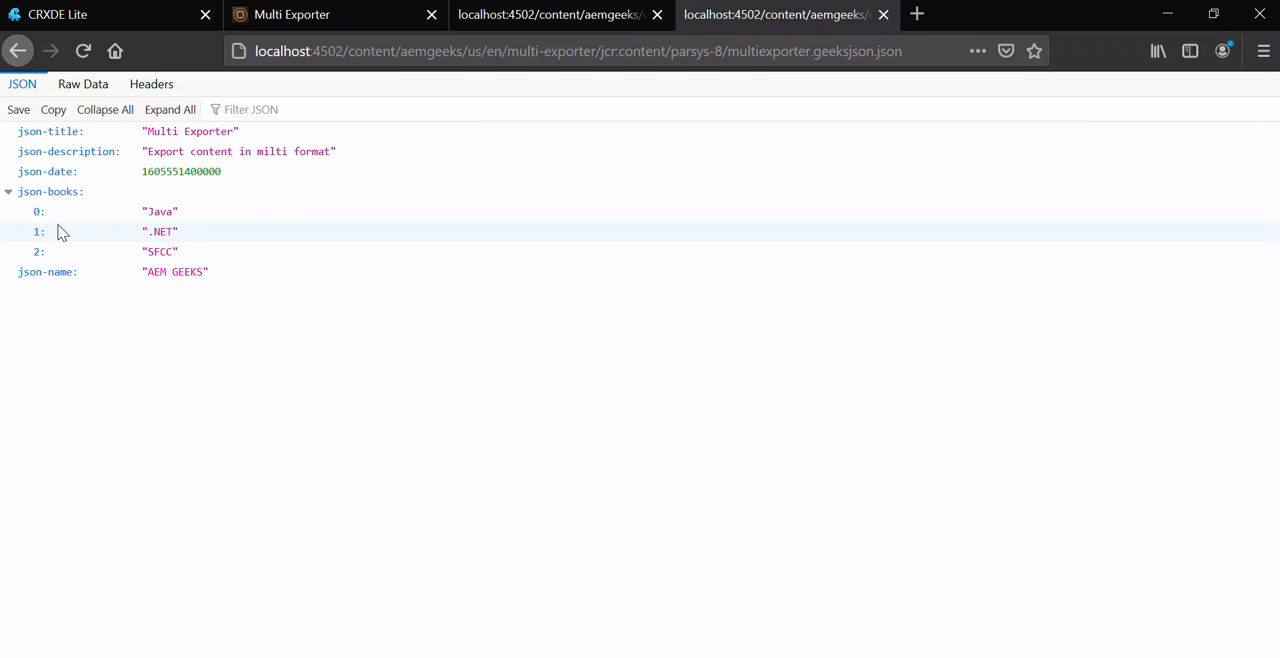
mouse_move(44, 196)
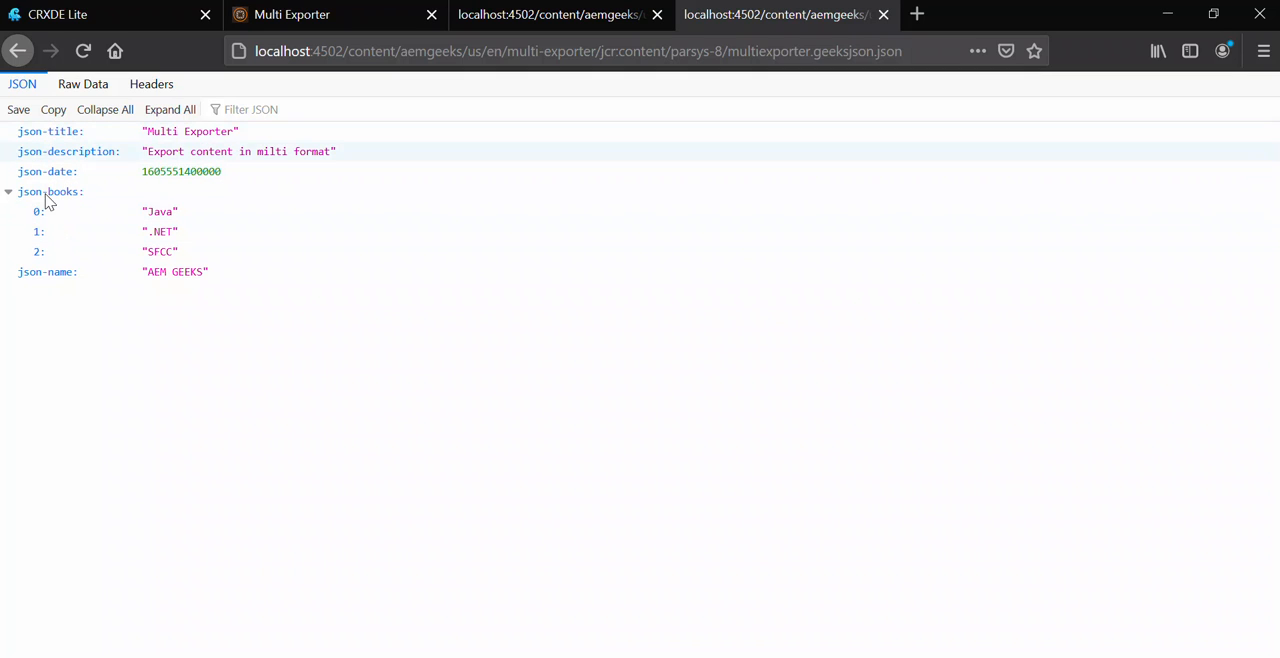
mouse_move(184, 374)
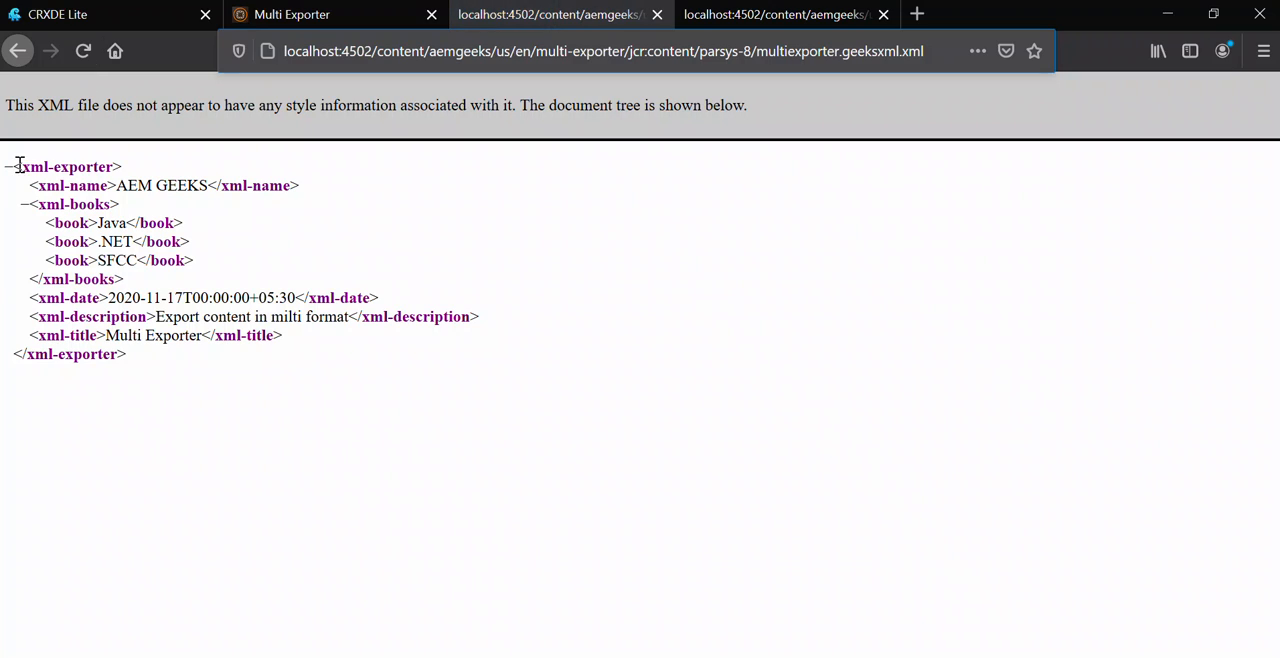
left_click(8, 166)
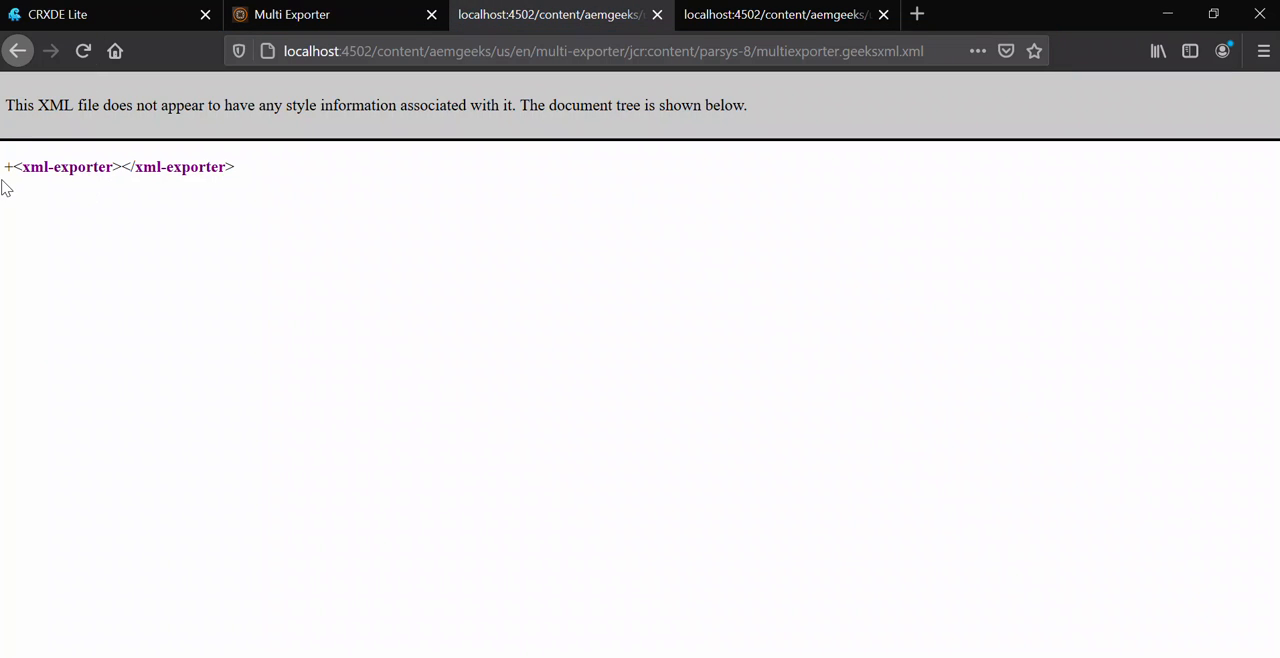
key("alt+tab")
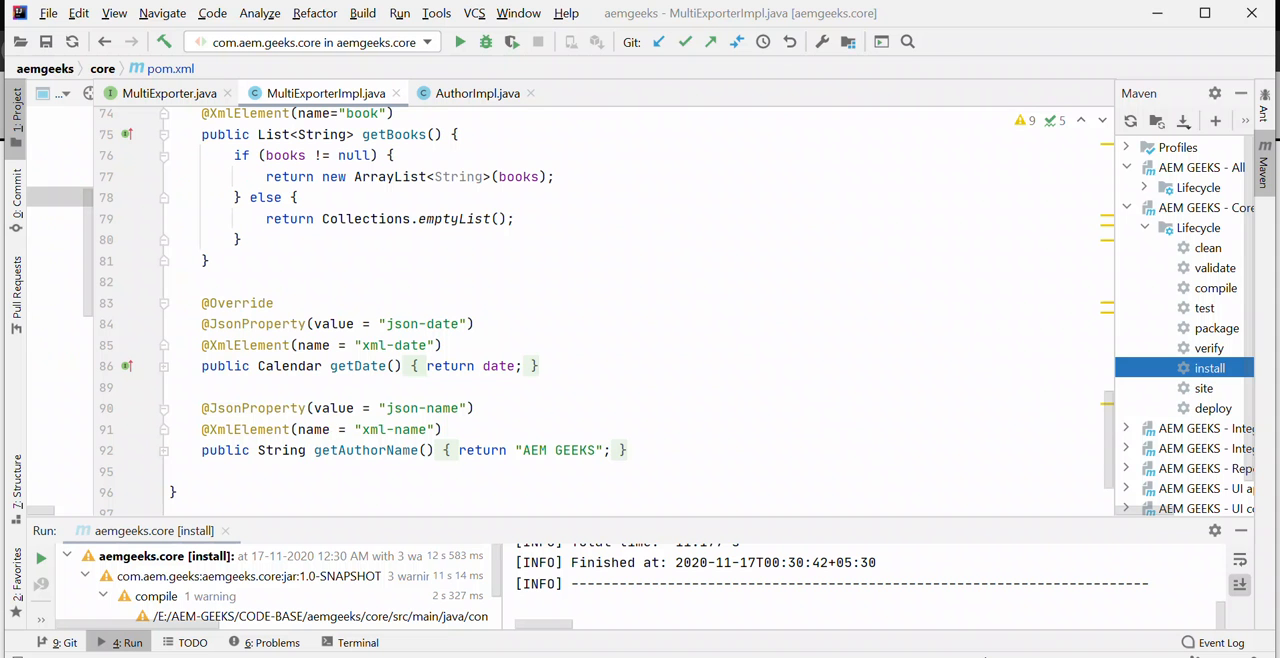
scroll("up", 3)
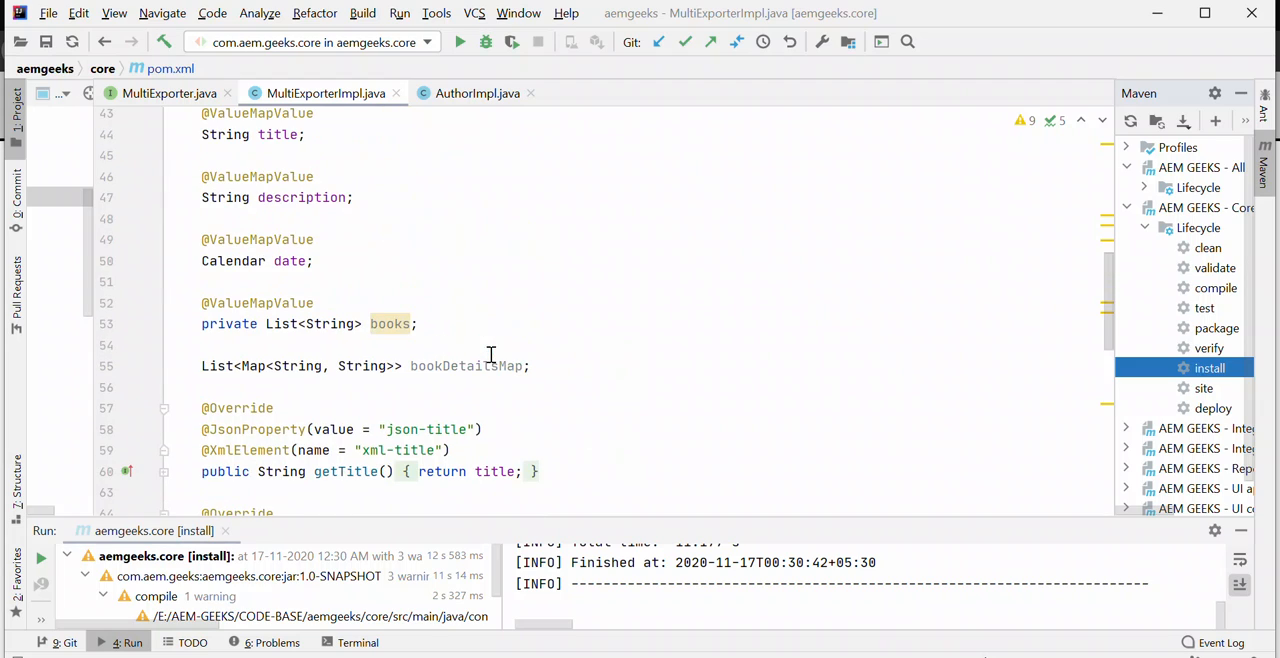
scroll("down", 3)
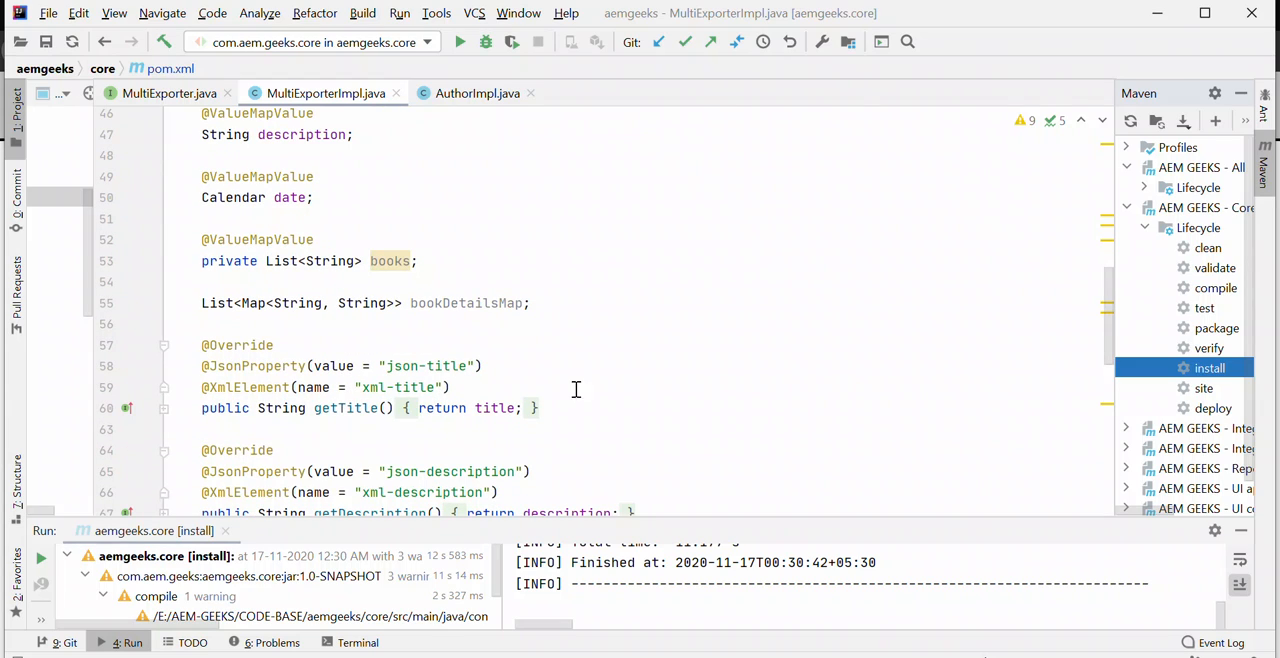
scroll("up", 3)
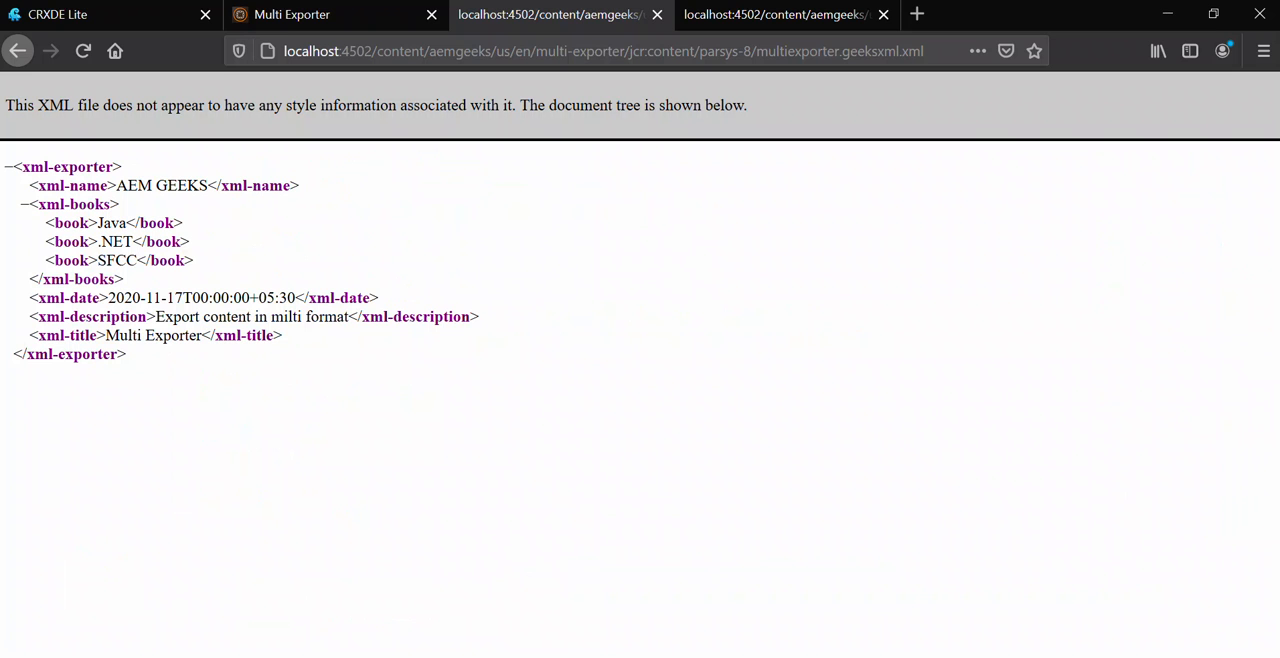
mouse_move(128, 408)
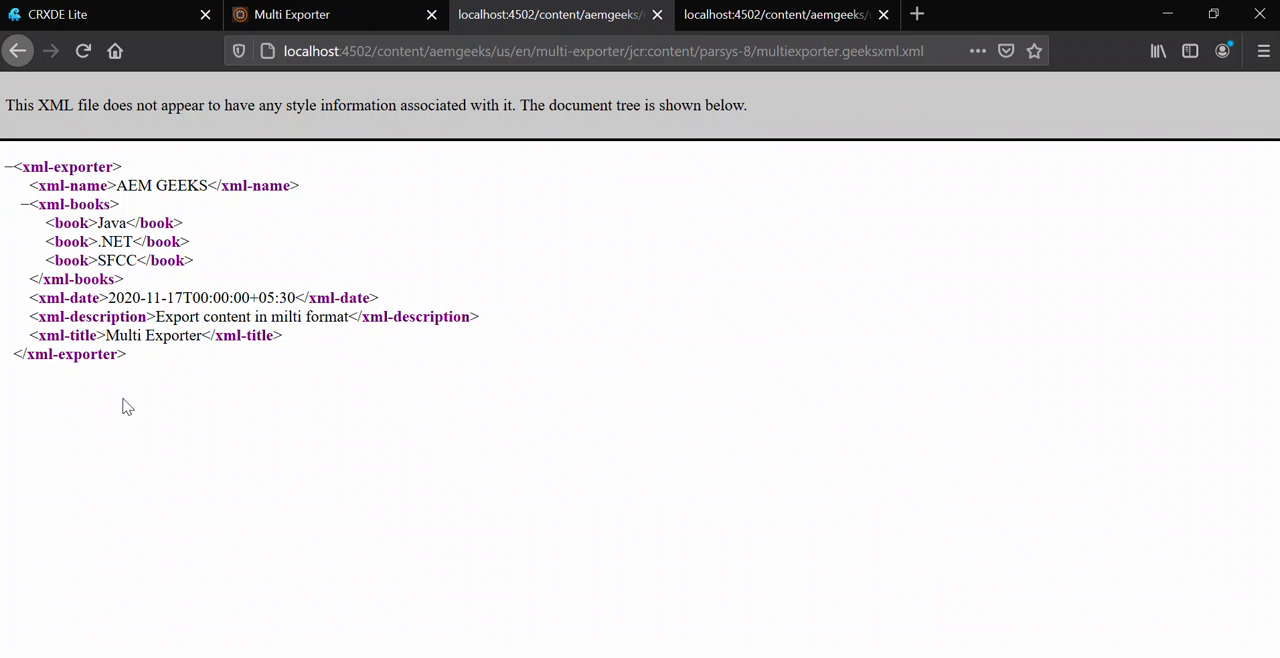
mouse_move(166, 242)
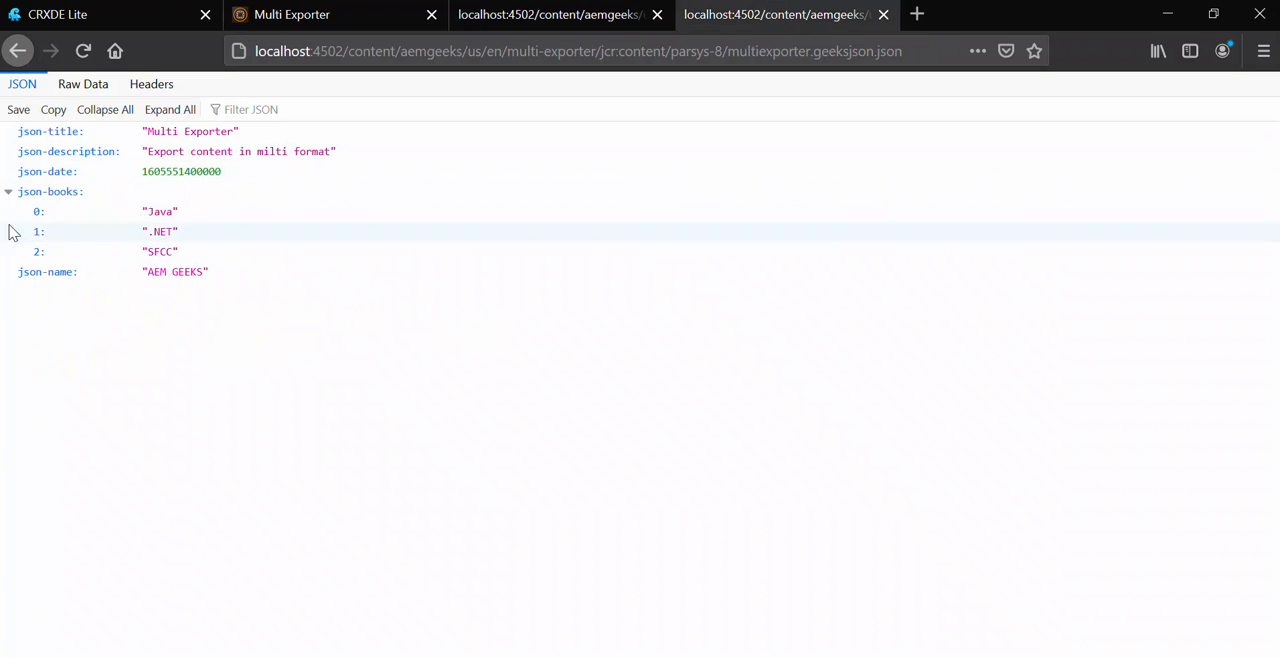
mouse_move(250, 350)
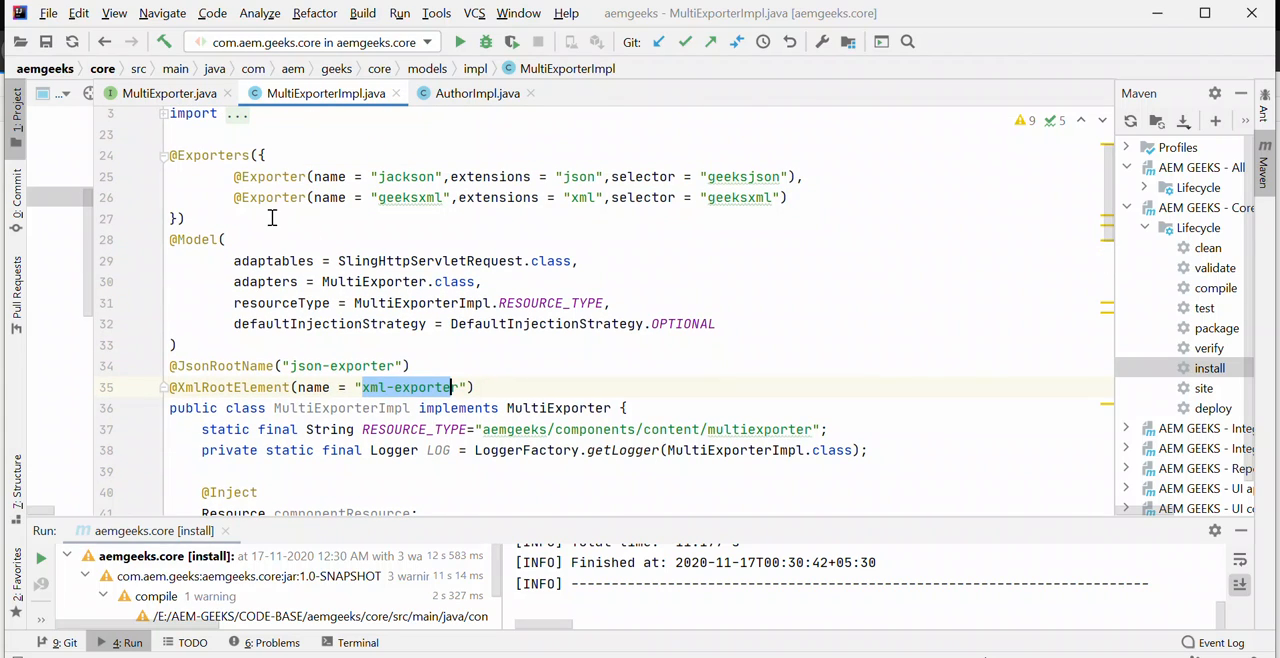
left_click(790, 176)
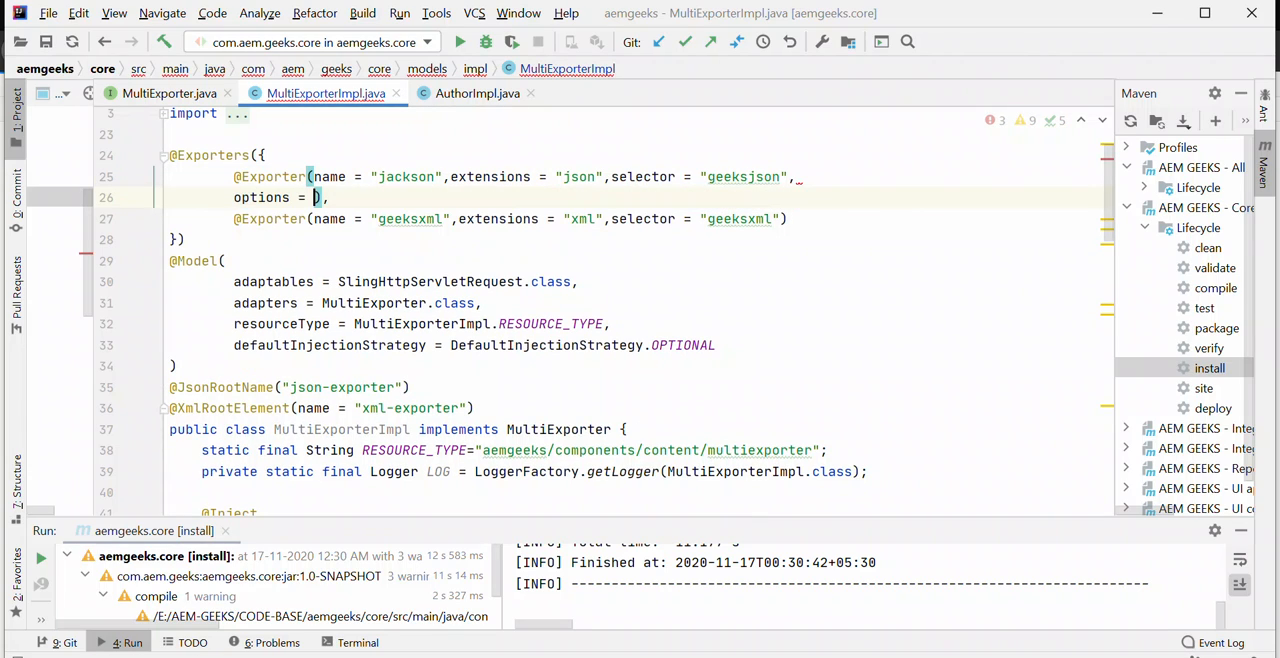
type("{}")
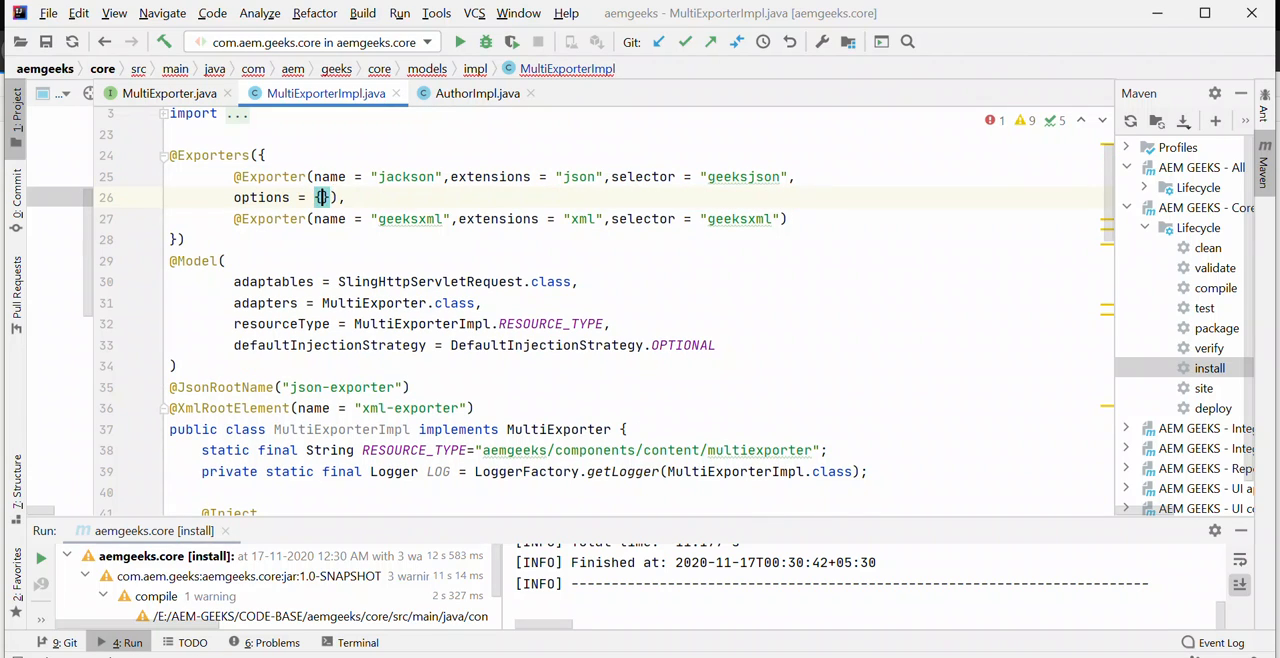
key("Return")
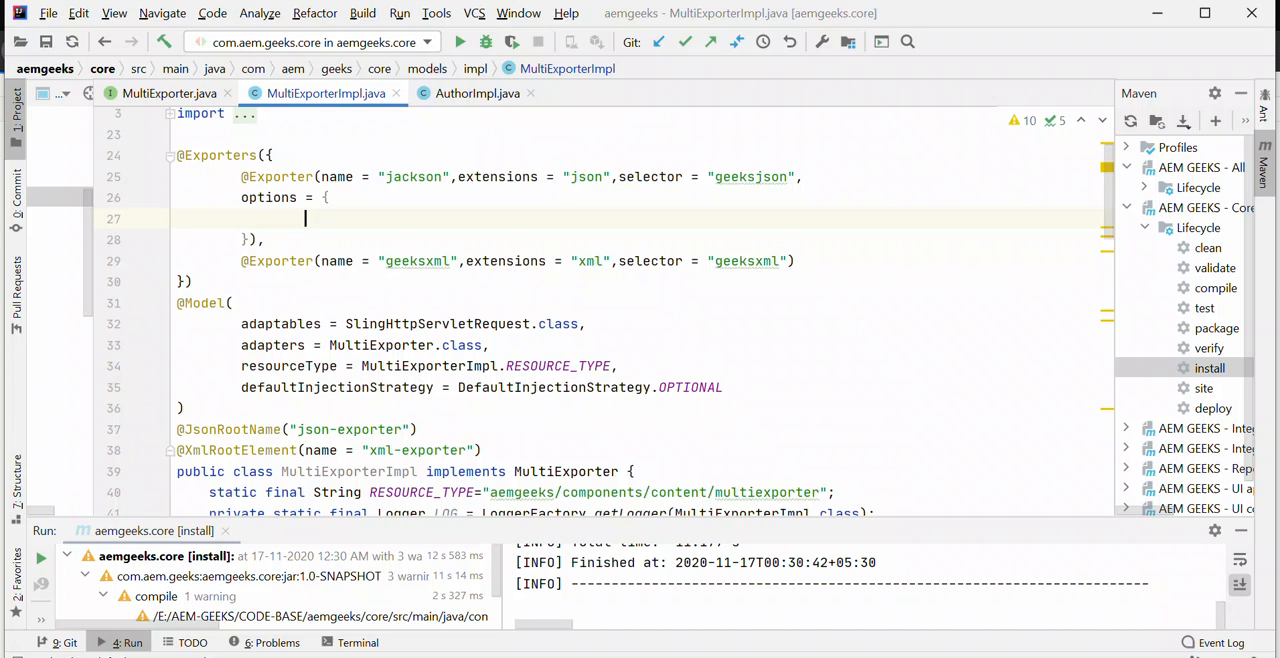
type("@ExporterOption(name = \"SerializationFeature.WRAP_ROOT_VALUE\", value=\"true\")")
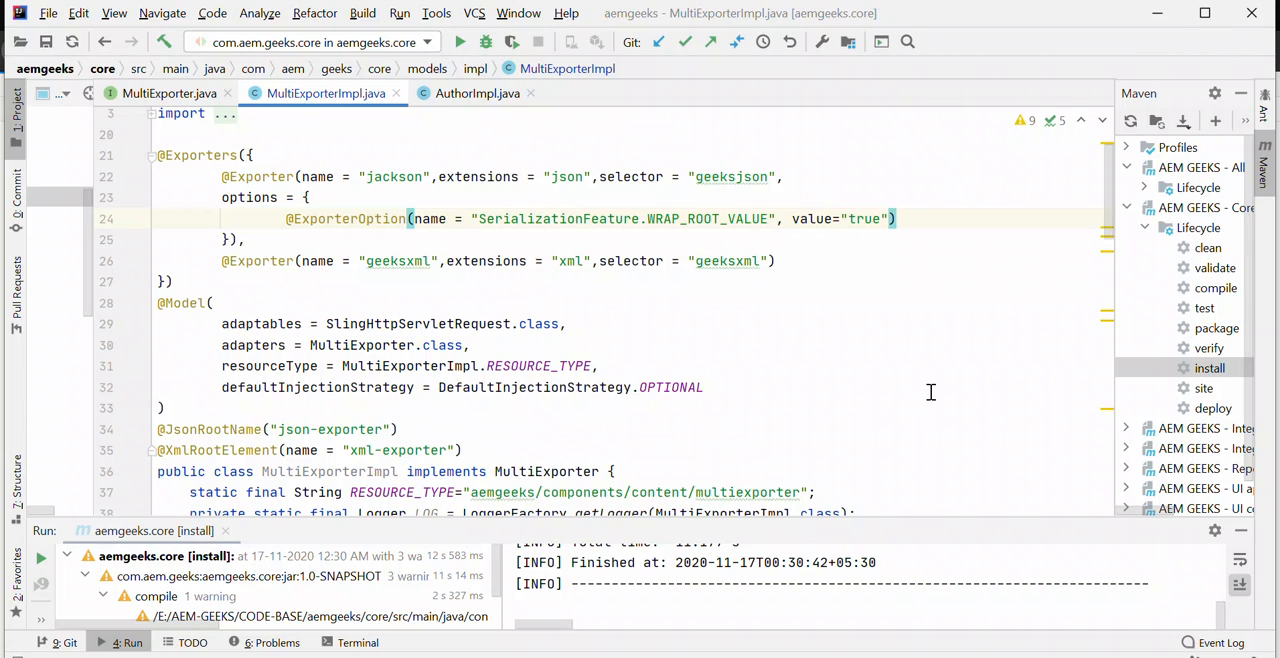
mouse_move(48, 64)
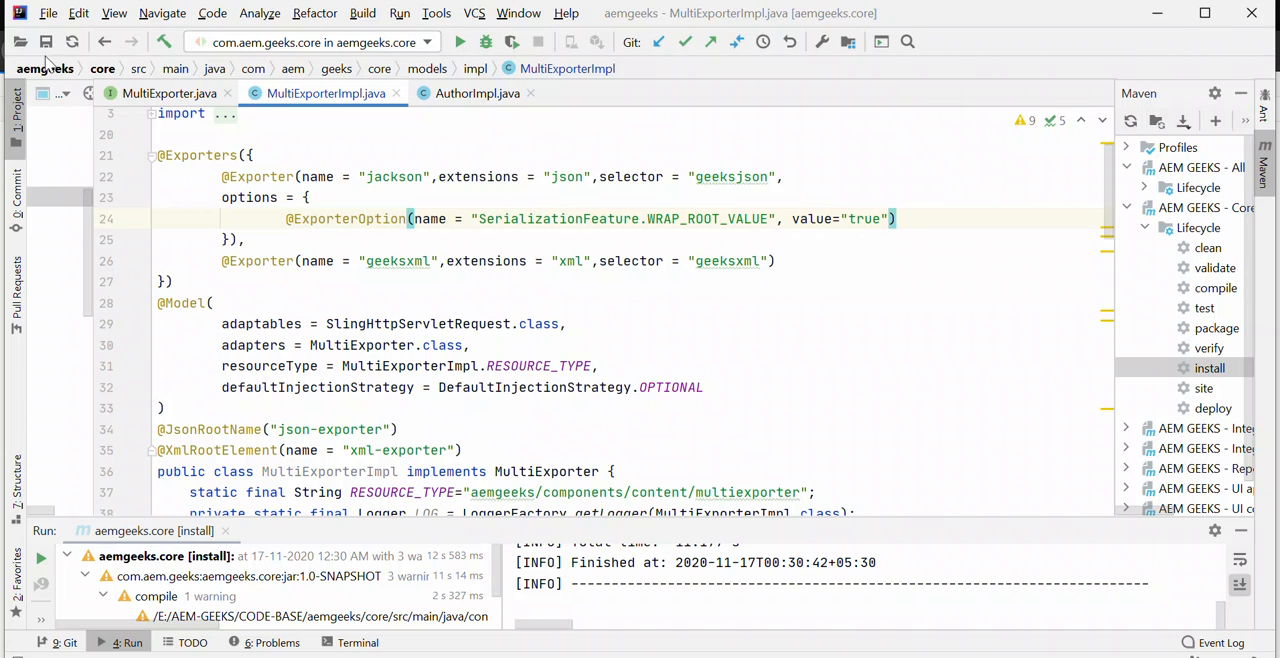
Step: Run Maven install on the core module again with the WRAP_ROOT_VALUE option included
left_click(1208, 368)
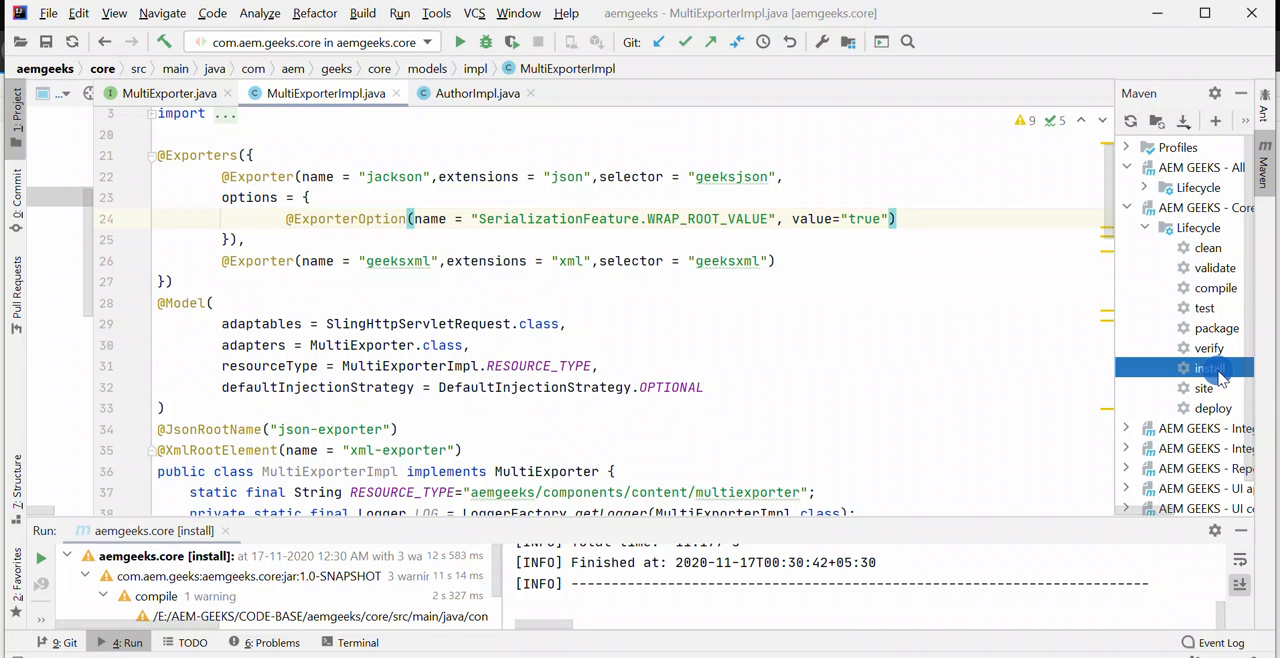
double_click(1208, 368)
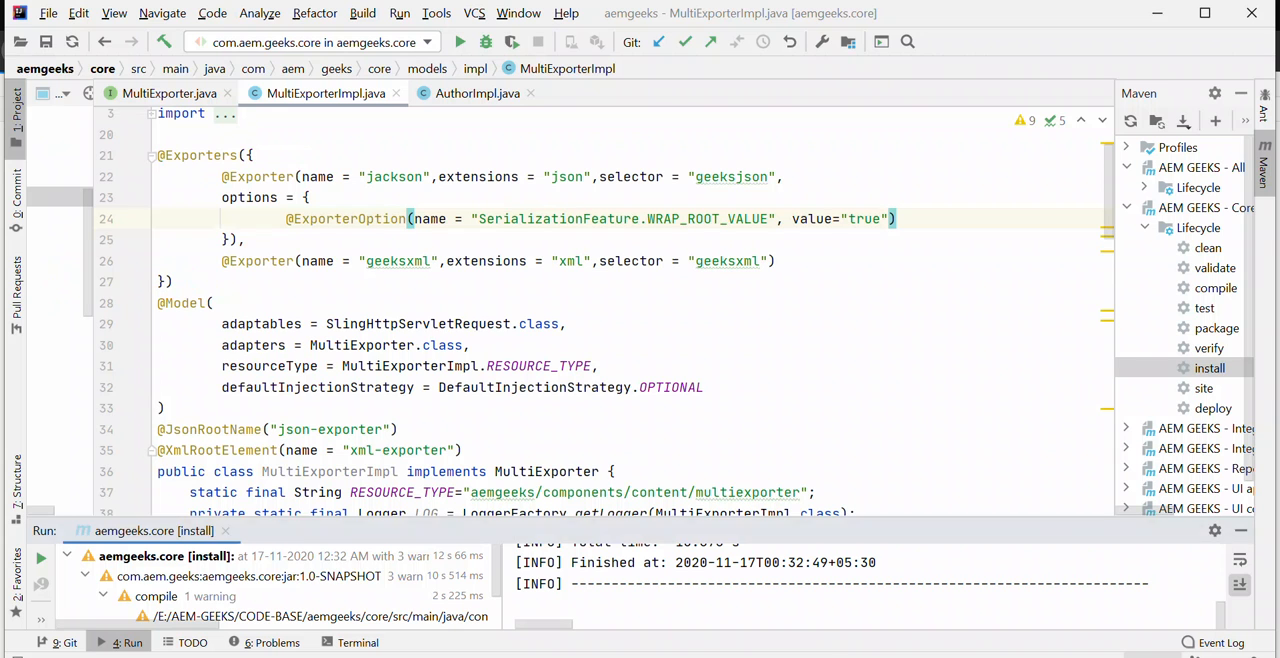
scroll("up", 3)
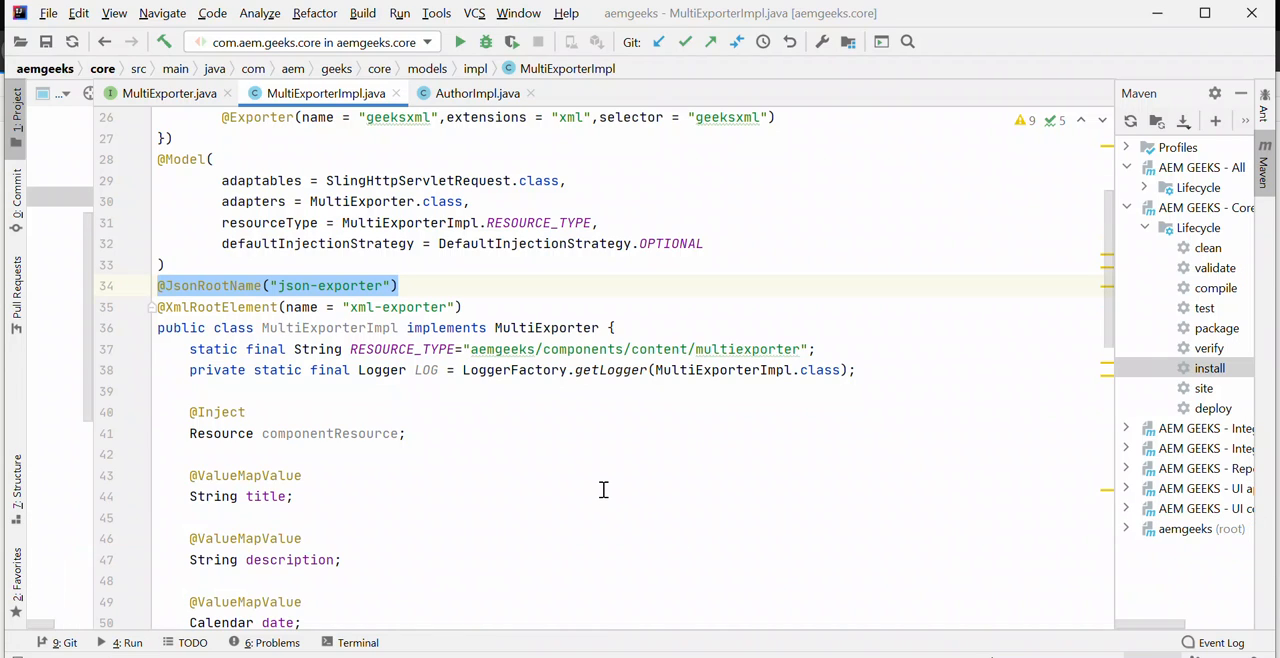
scroll("up", 3)
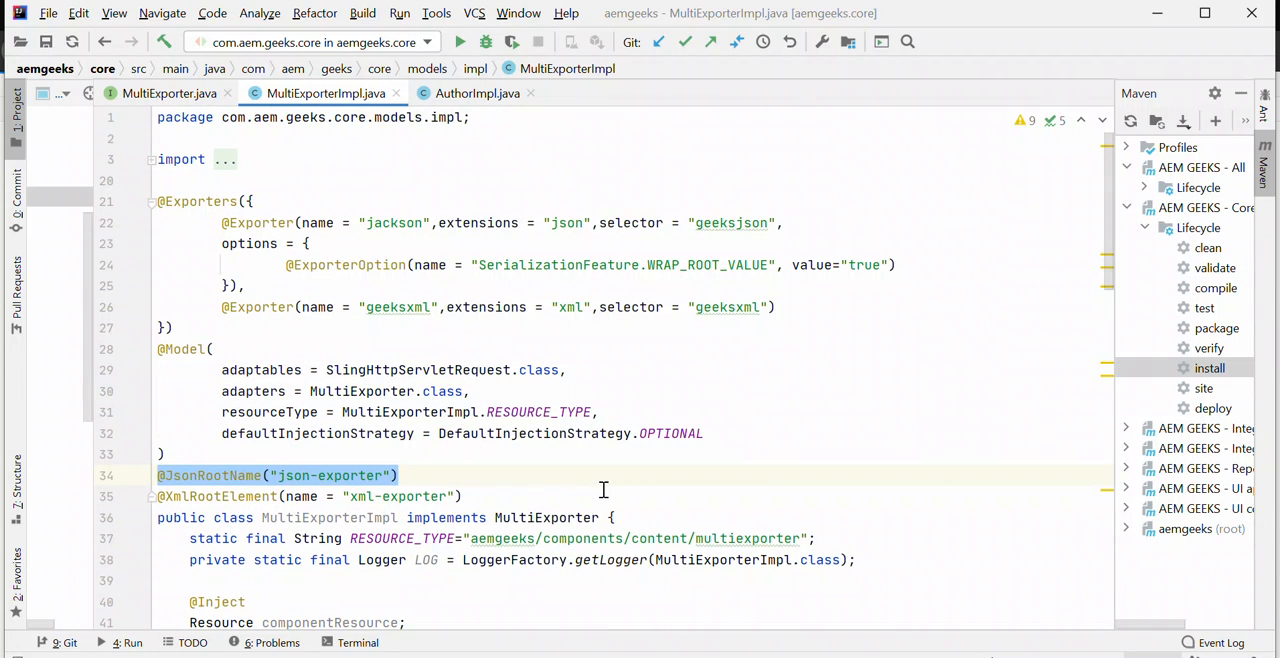